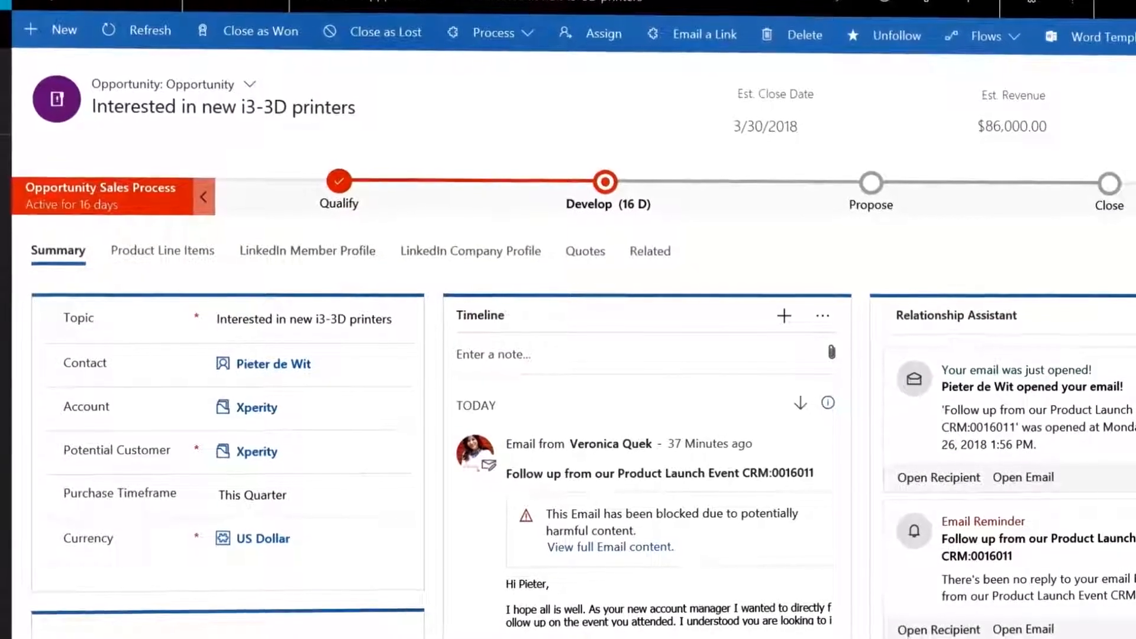
- Show the opportunity contact's LinkedIn member profile and its related leads in Sales Navigator
left_click(307, 251)
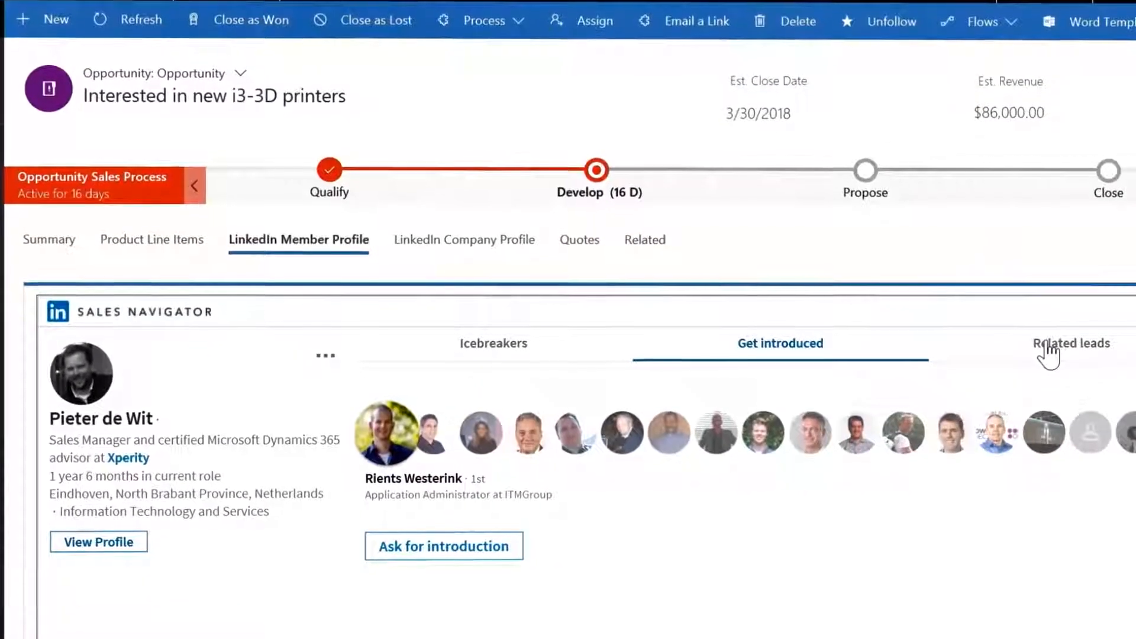
left_click(1071, 343)
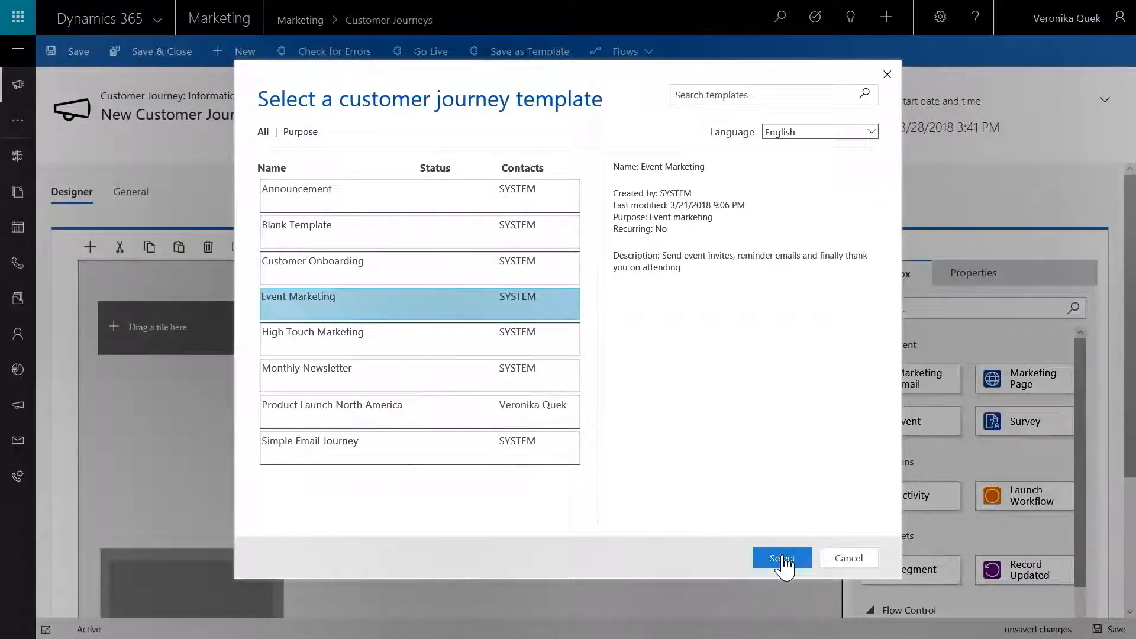
- Build the journey from the Event Marketing template and zoom out to see it
left_click(782, 559)
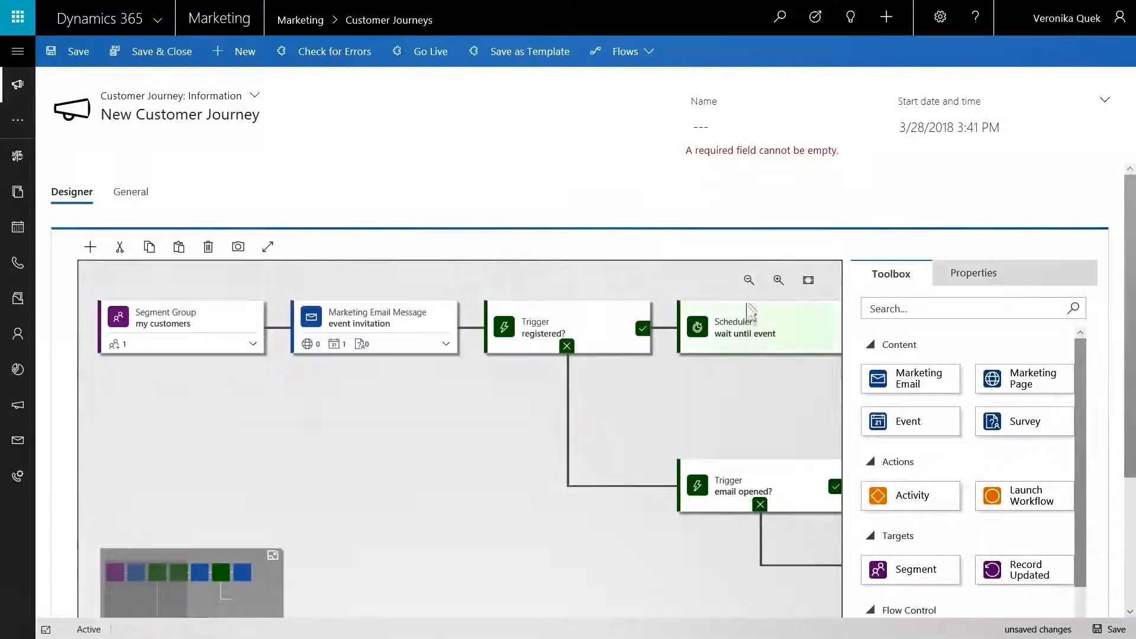
left_click(748, 281)
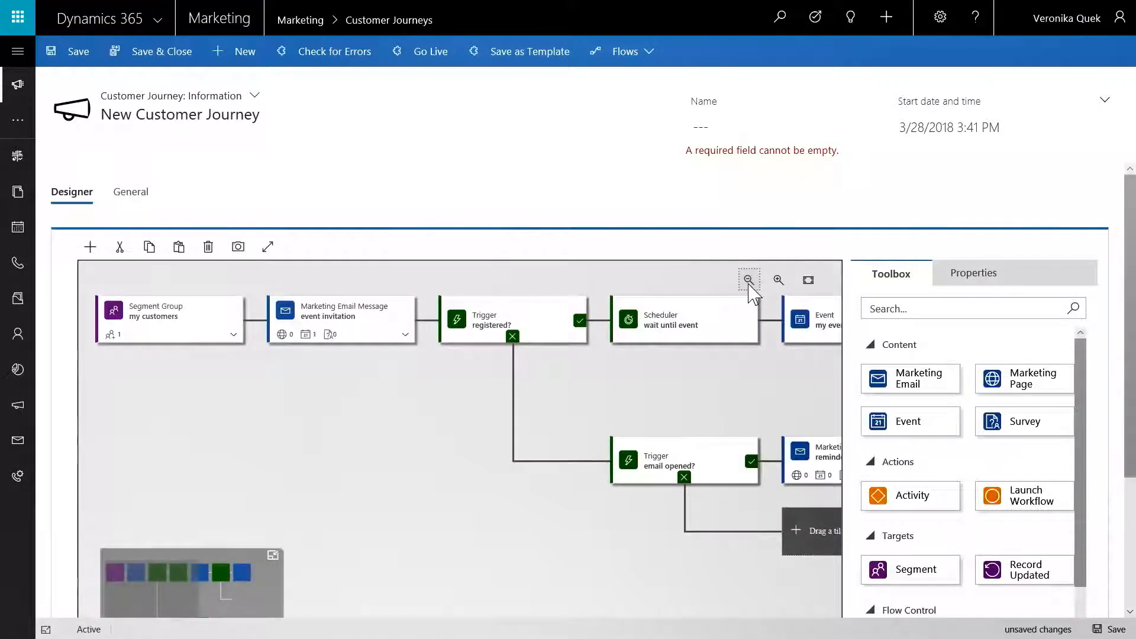
left_click(749, 280)
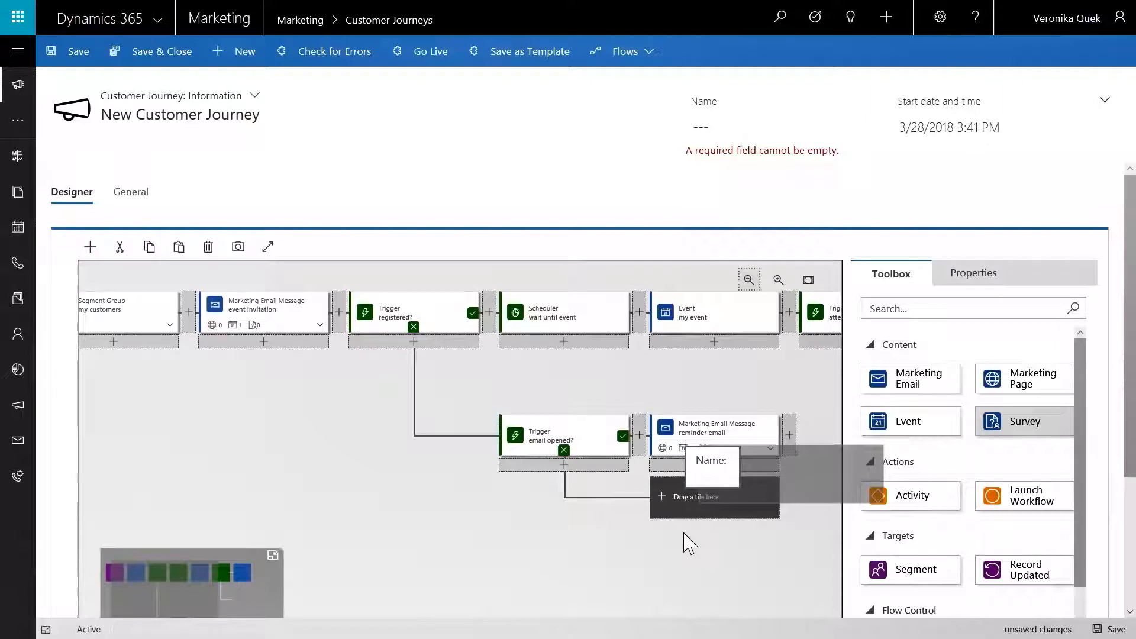
- Add a Survey tile after the reminder email and expand the invitation email tile
left_click_drag(1023, 421, 714, 497)
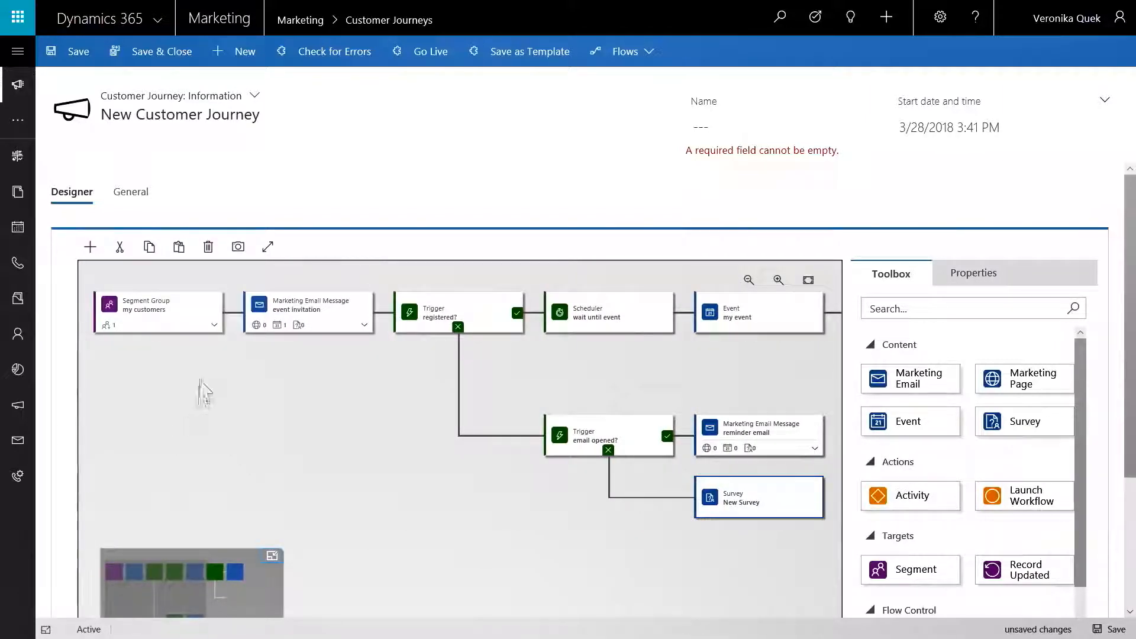
left_click(159, 304)
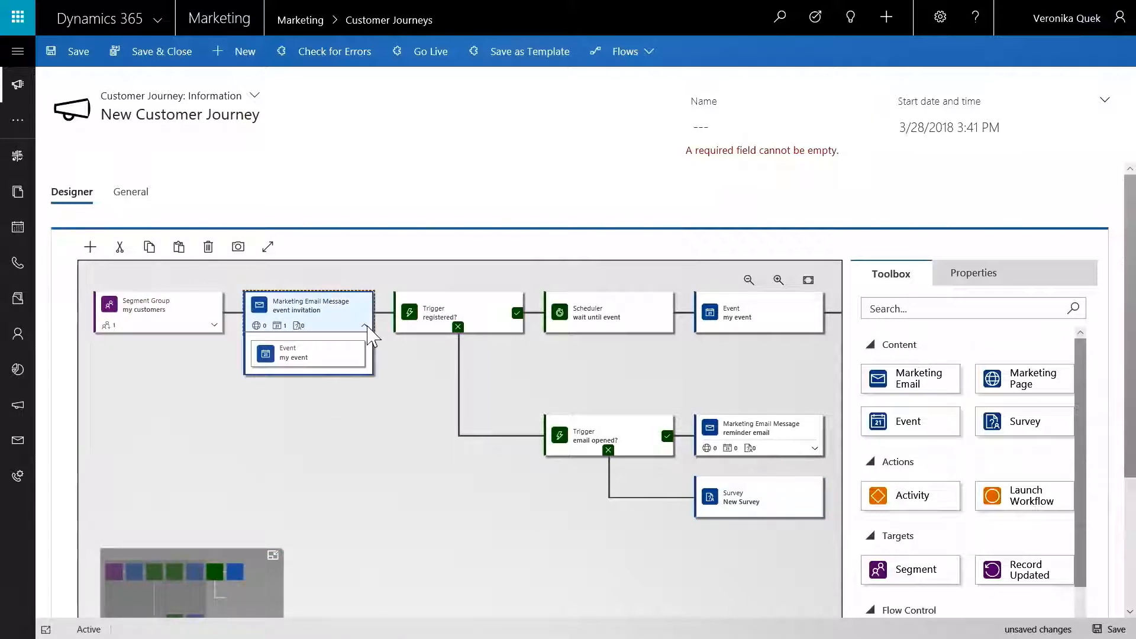
left_click(158, 312)
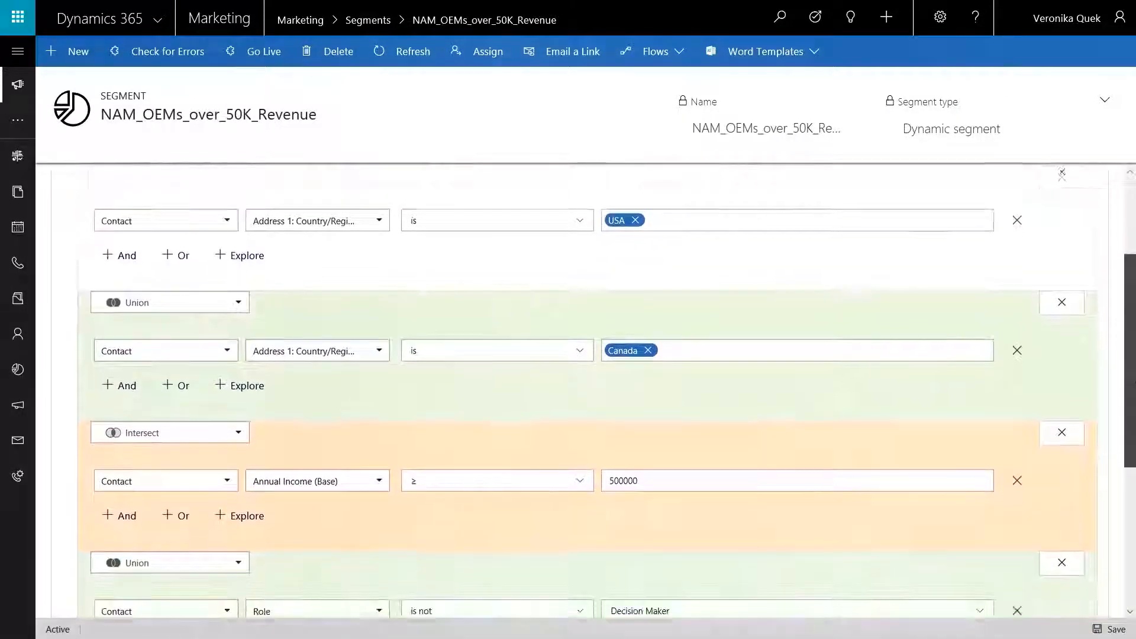
- Show the NAM_OEMs_over_50K_Revenue rules as a flow and edit the Intersect step's Account node
scroll("down", 3)
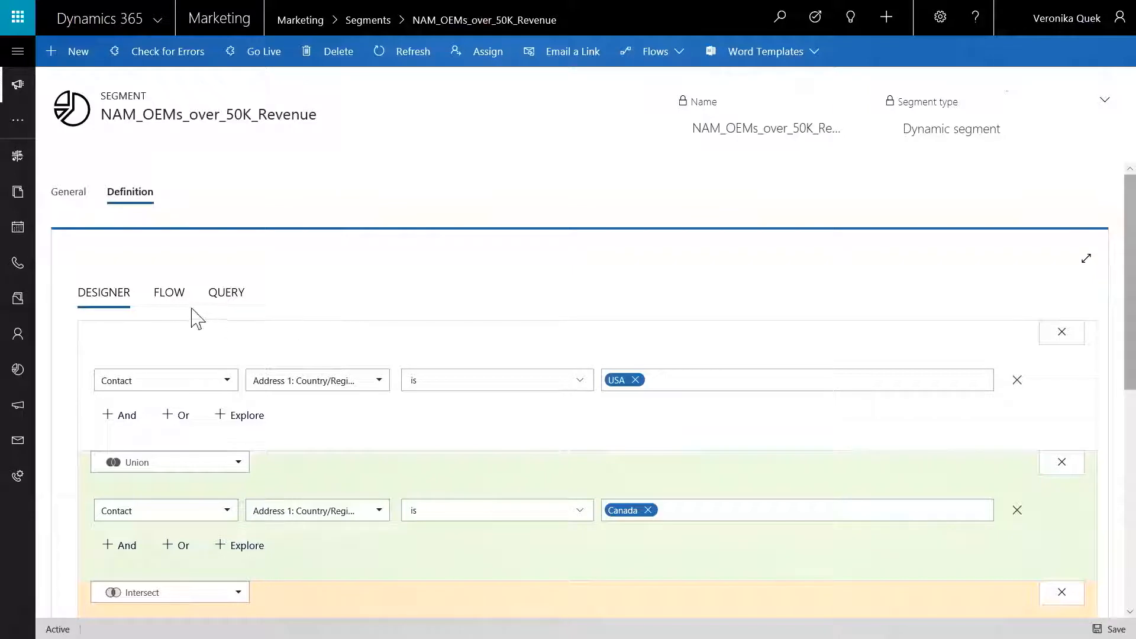
left_click(168, 291)
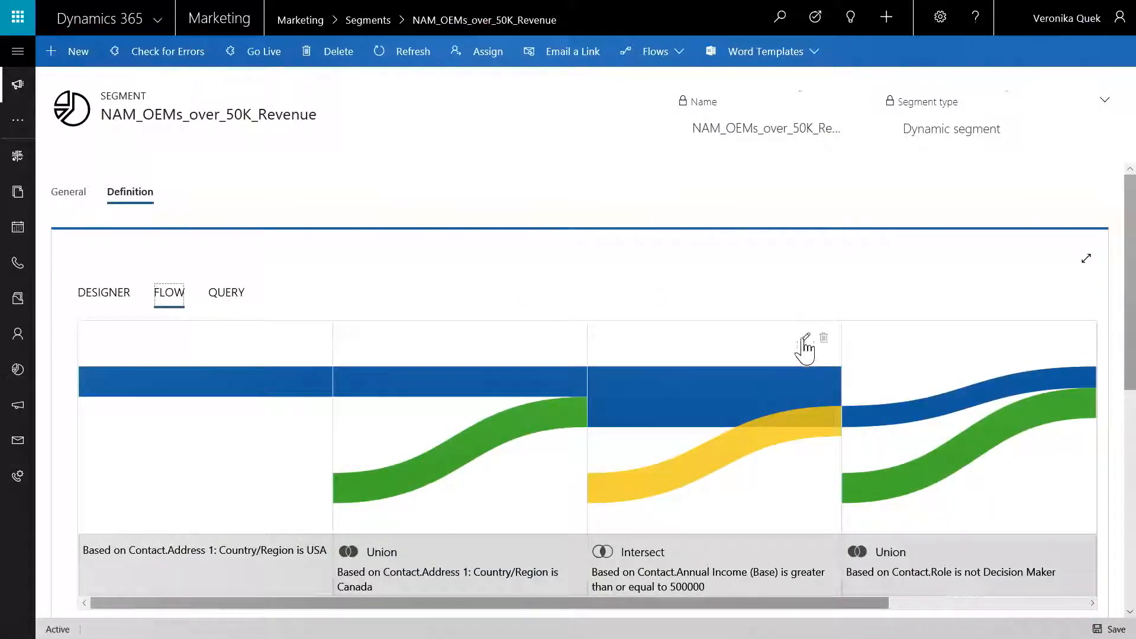
left_click(806, 339)
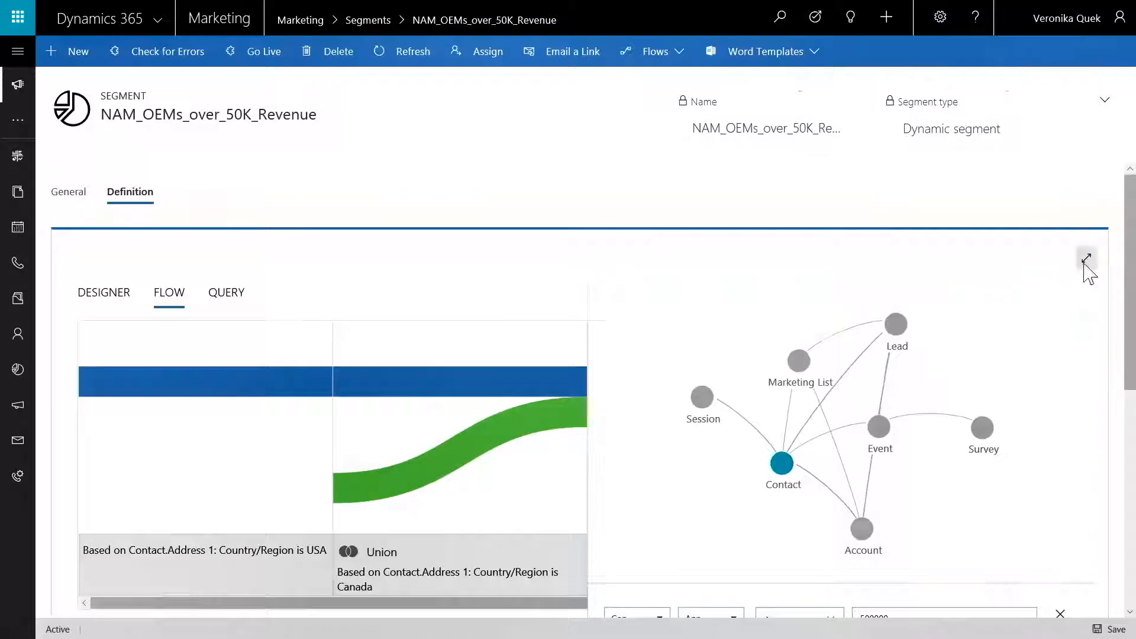
left_click(1086, 262)
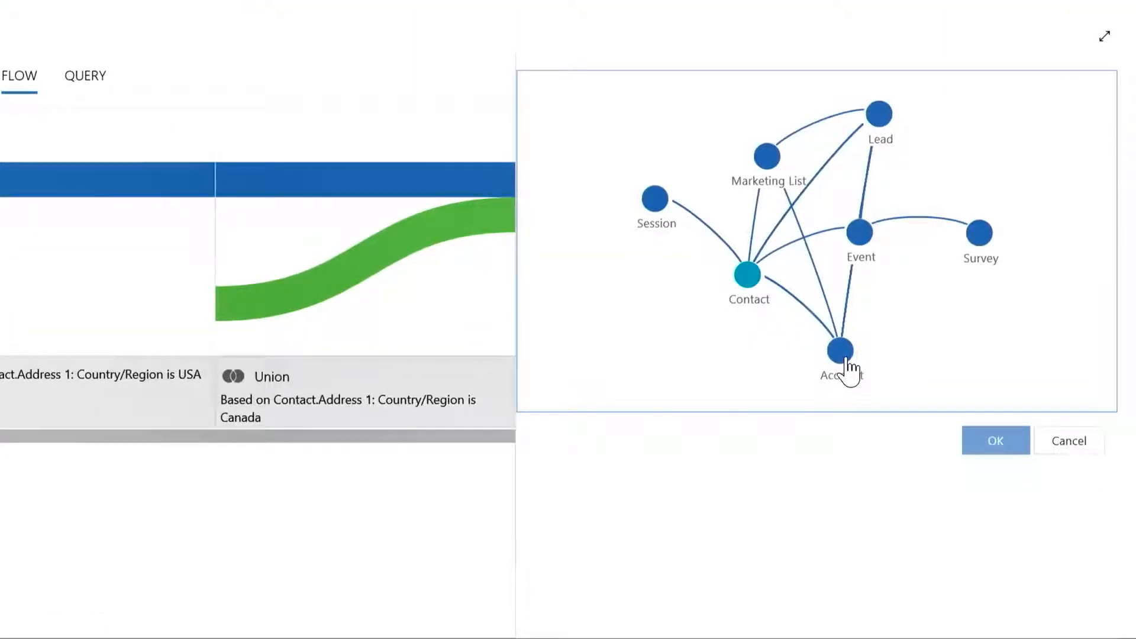
left_click(841, 351)
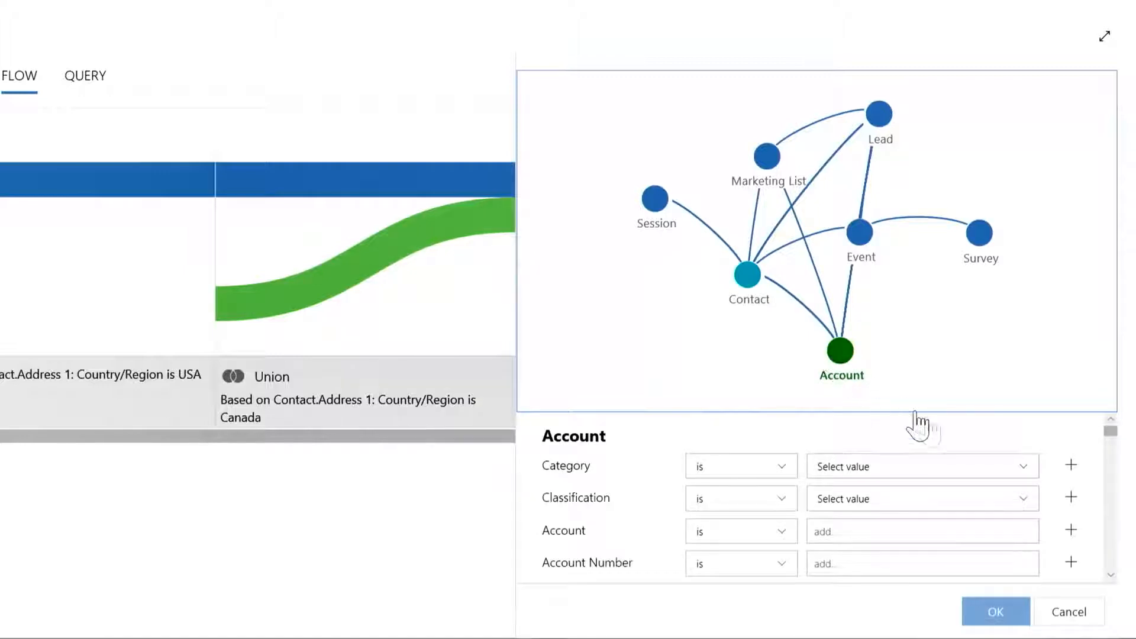
left_click(920, 465)
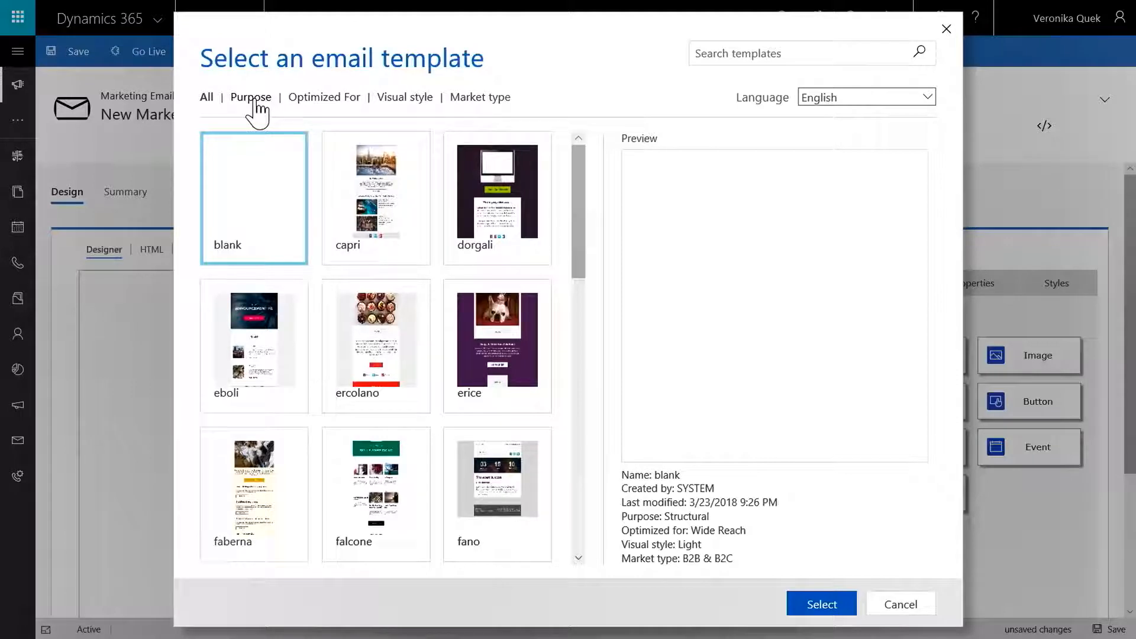
- Filter templates to the Event or webinar invitation purpose and use the forio template
left_click(249, 97)
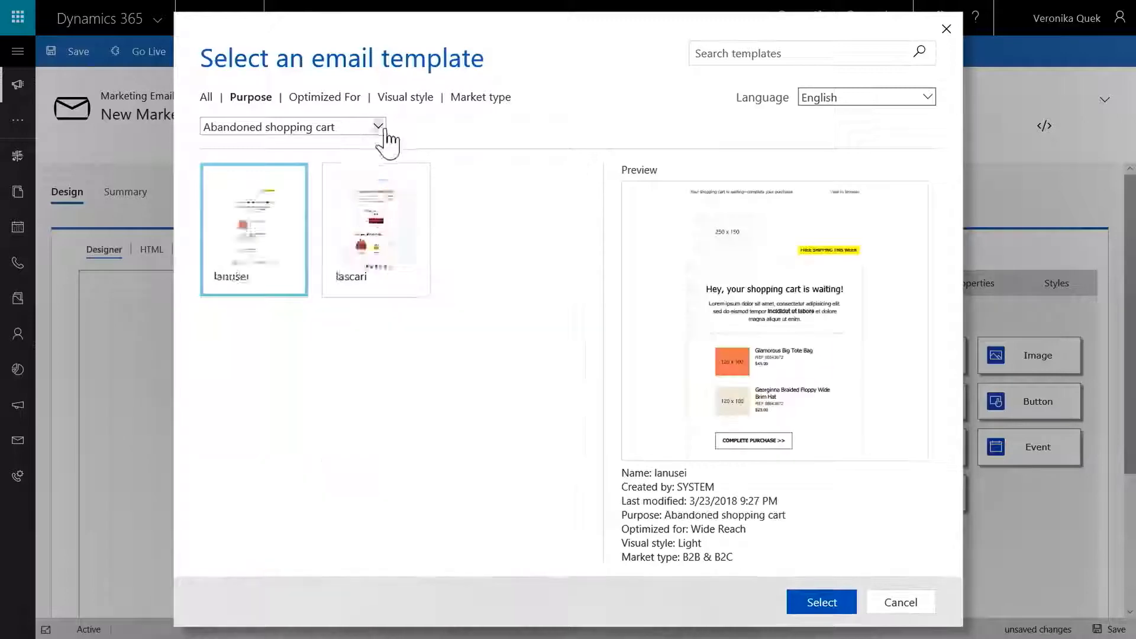
left_click(293, 126)
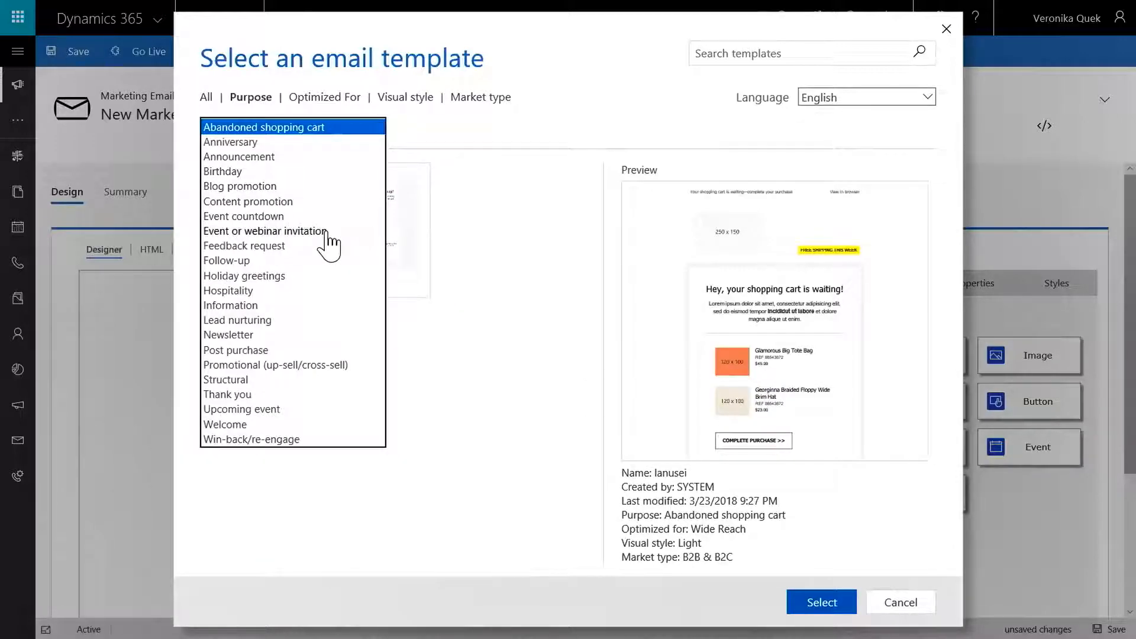
left_click(264, 230)
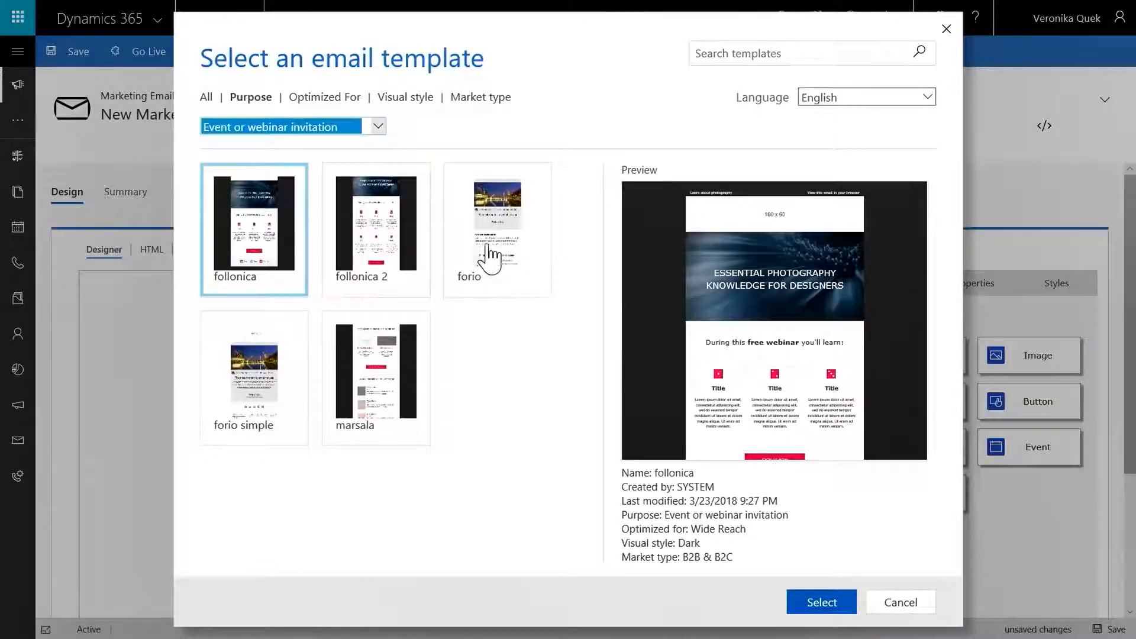
left_click(497, 221)
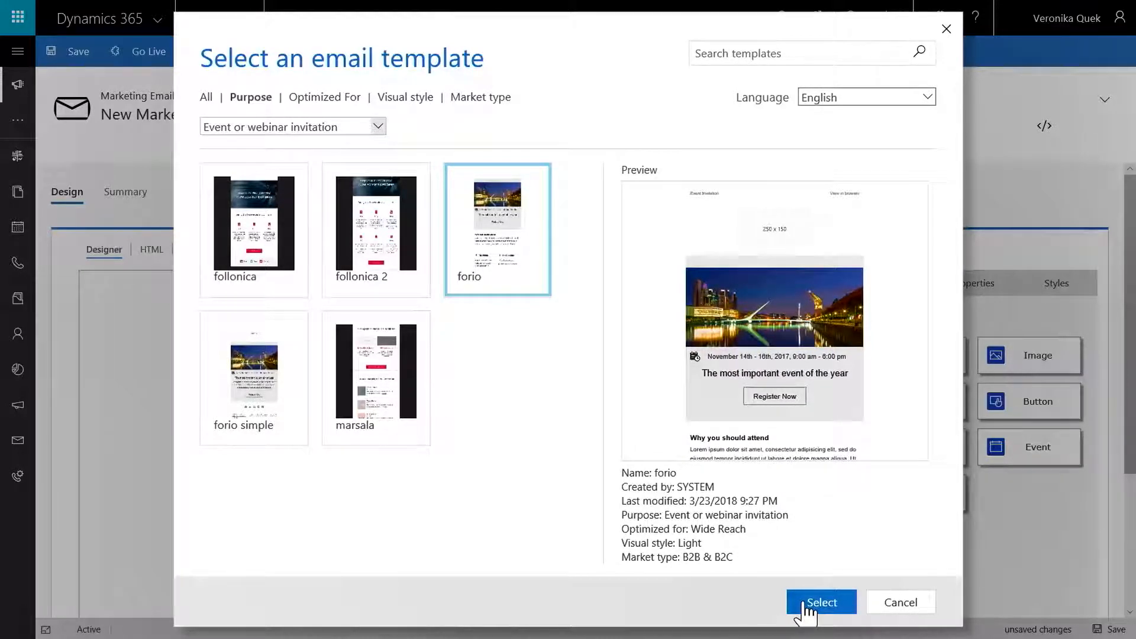
left_click(820, 603)
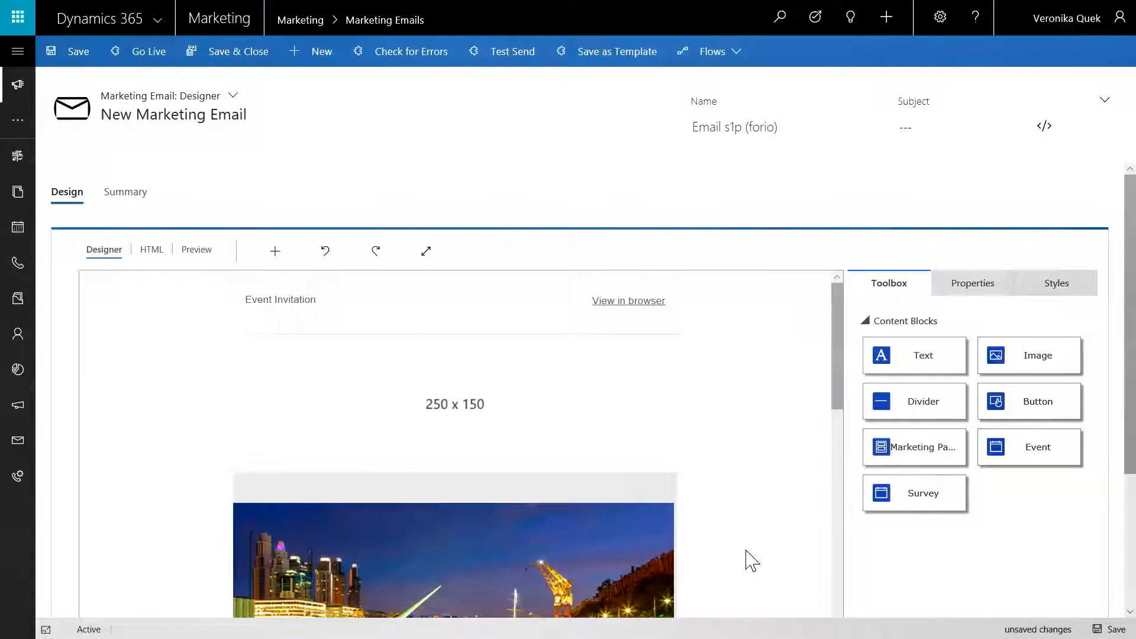
mouse_move(742, 556)
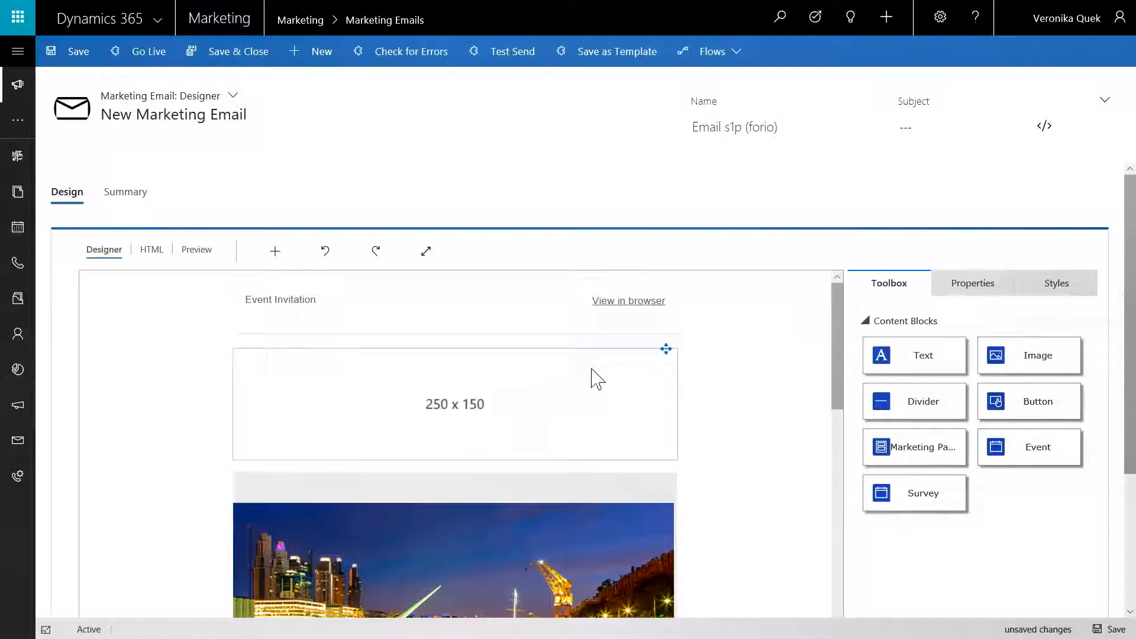
- Delete the 250x150 logo placeholder and add a text block above the photo
left_click(454, 404)
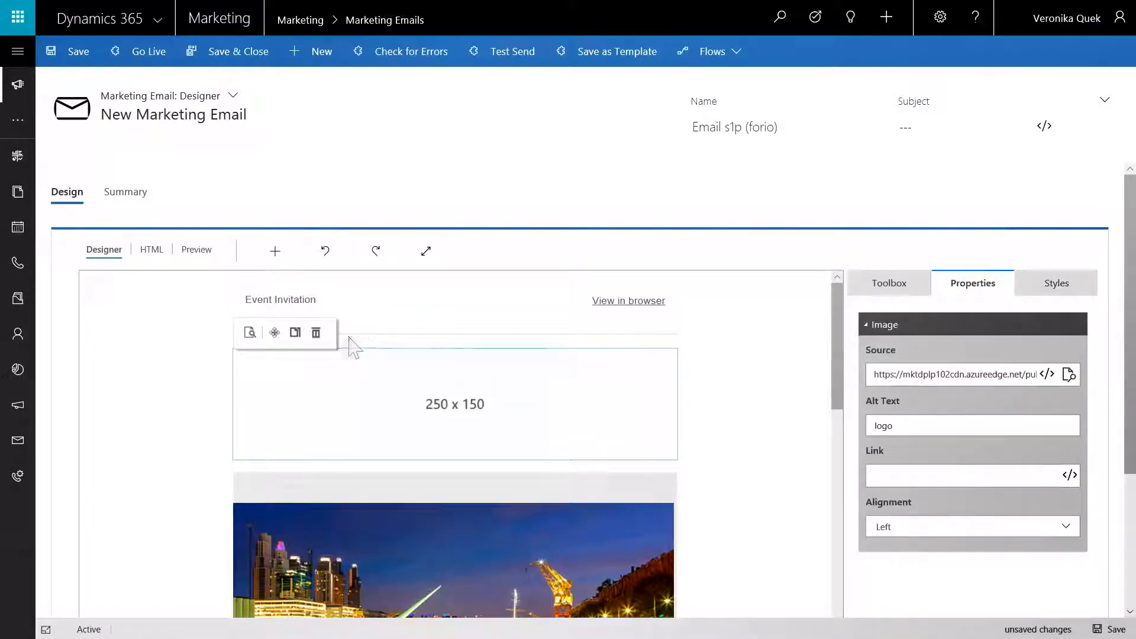
left_click(316, 332)
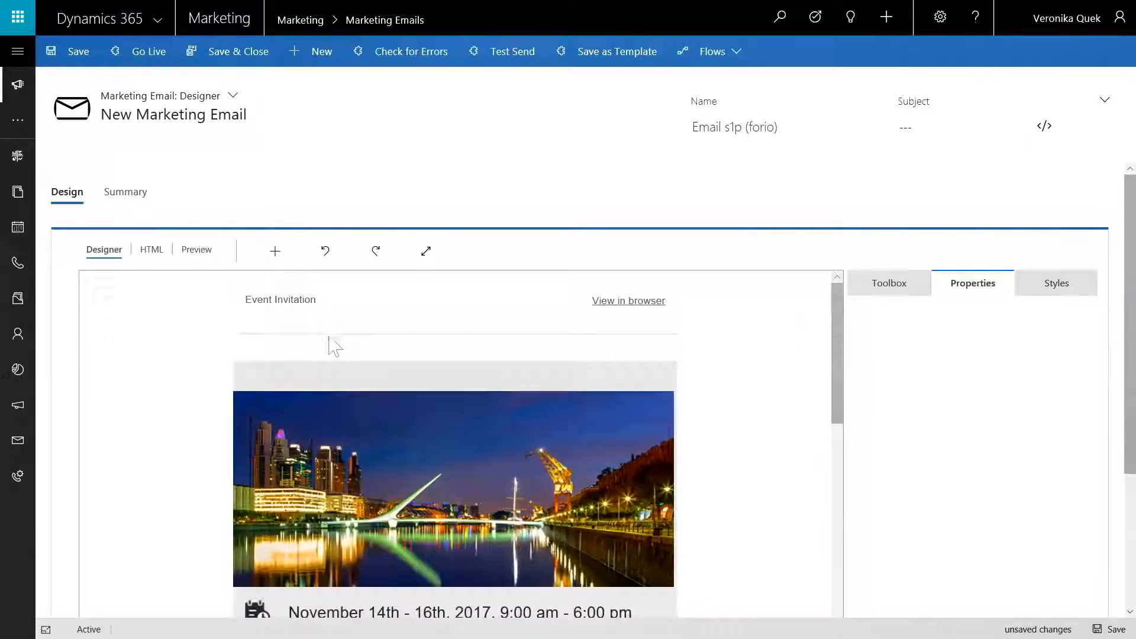
left_click(889, 283)
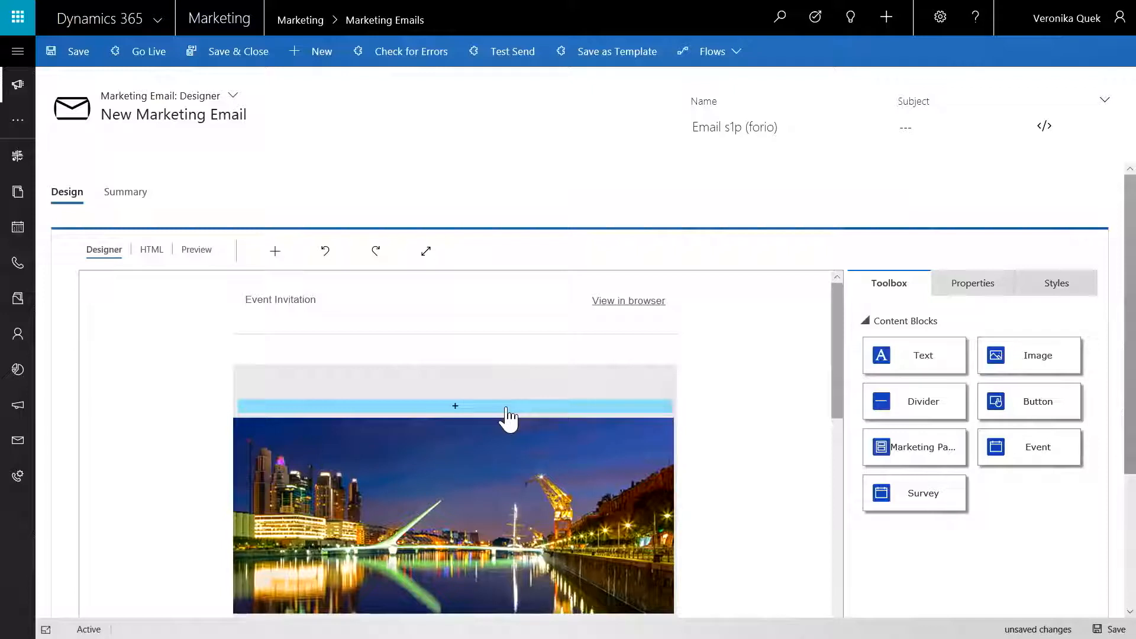
left_click(455, 406)
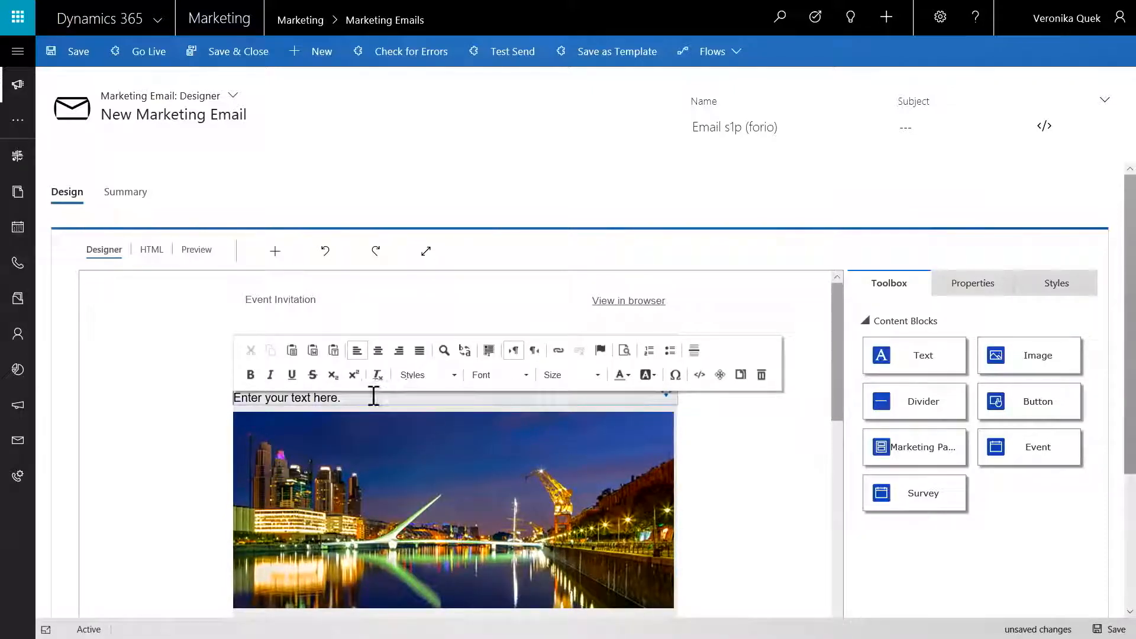
- Enter a centred 'Welcome' heading and start the email preview
type("Welcome")
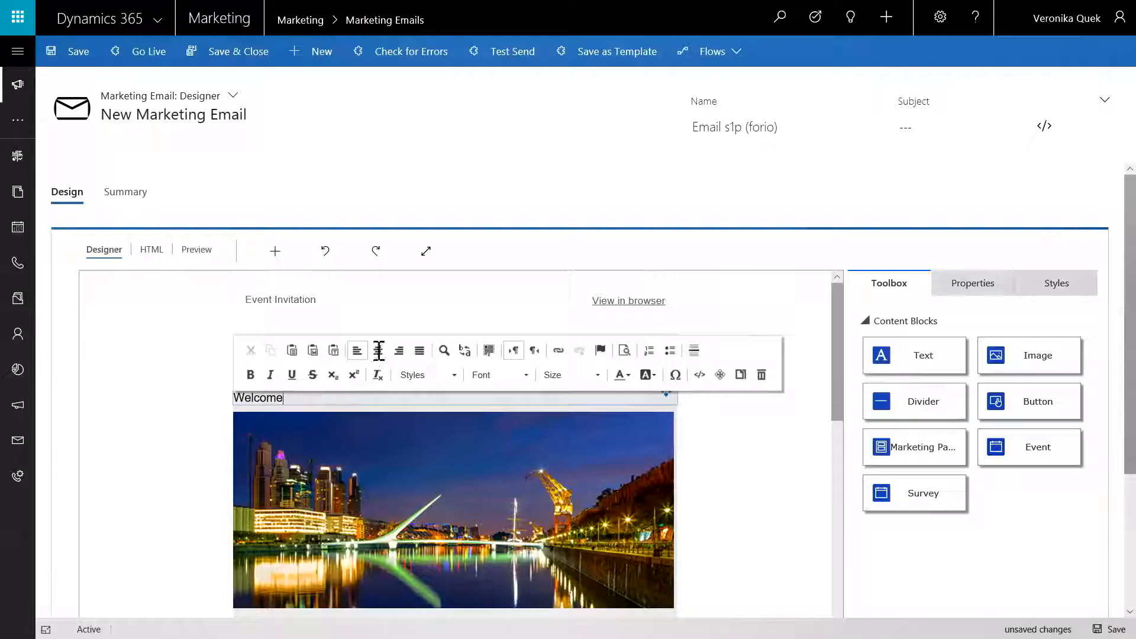
left_click(377, 350)
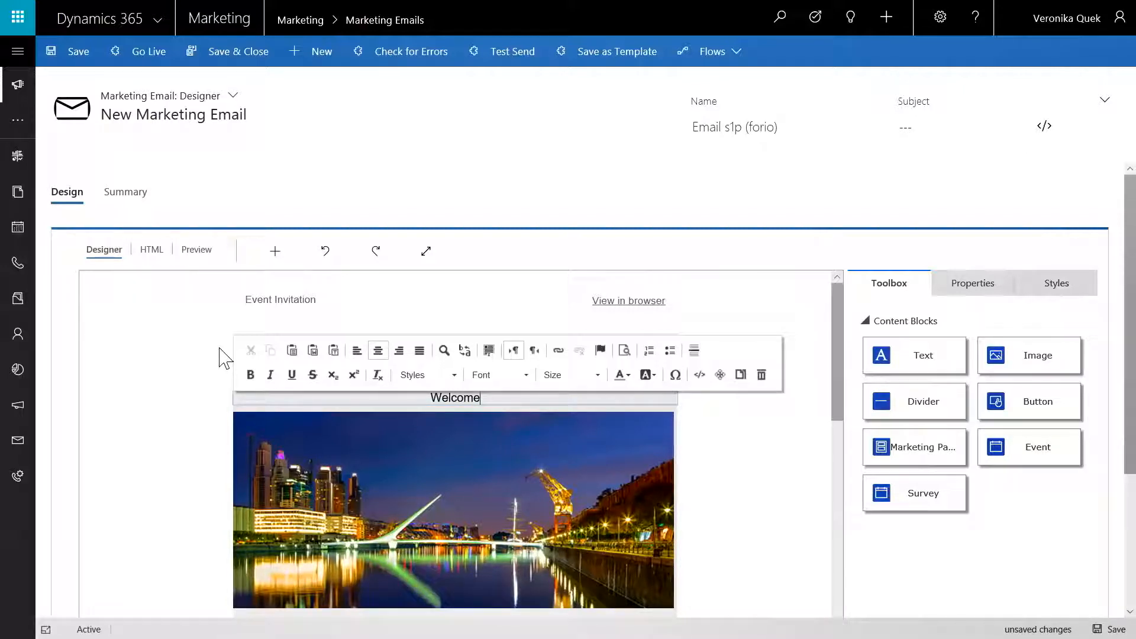
left_click(163, 287)
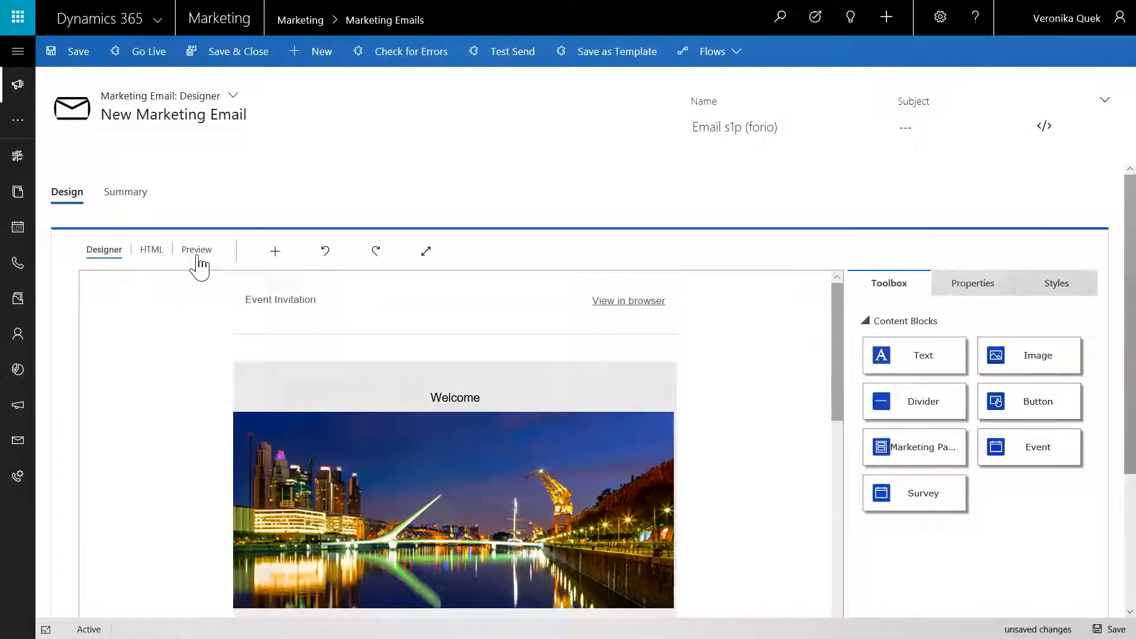
left_click(196, 249)
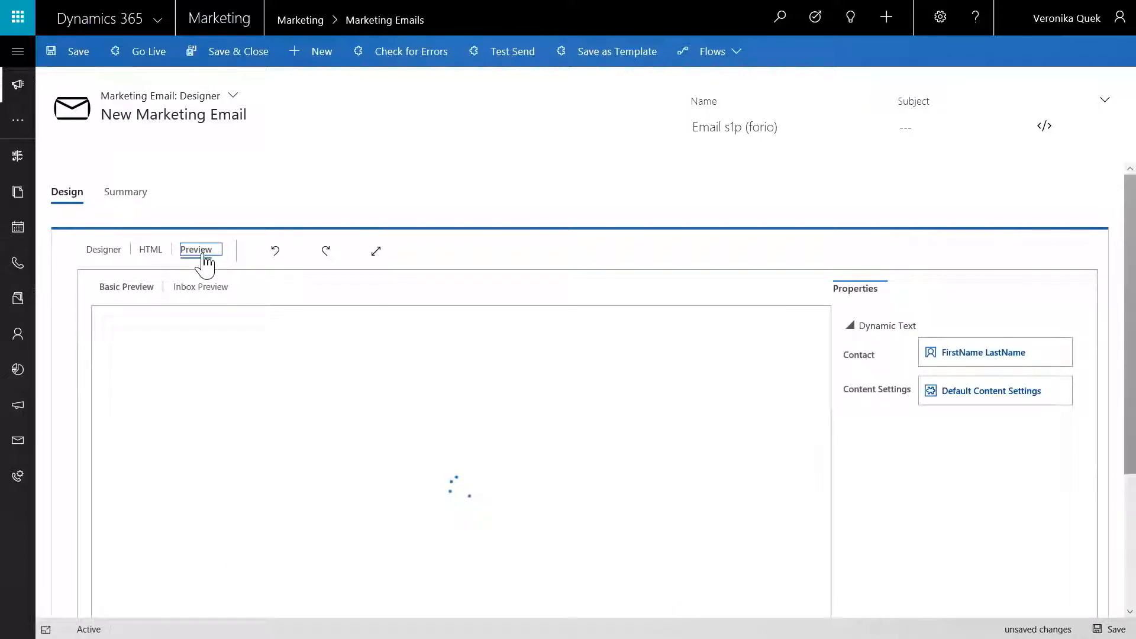
- Preview the event invitation email at mobile size and scroll through it
left_click(195, 249)
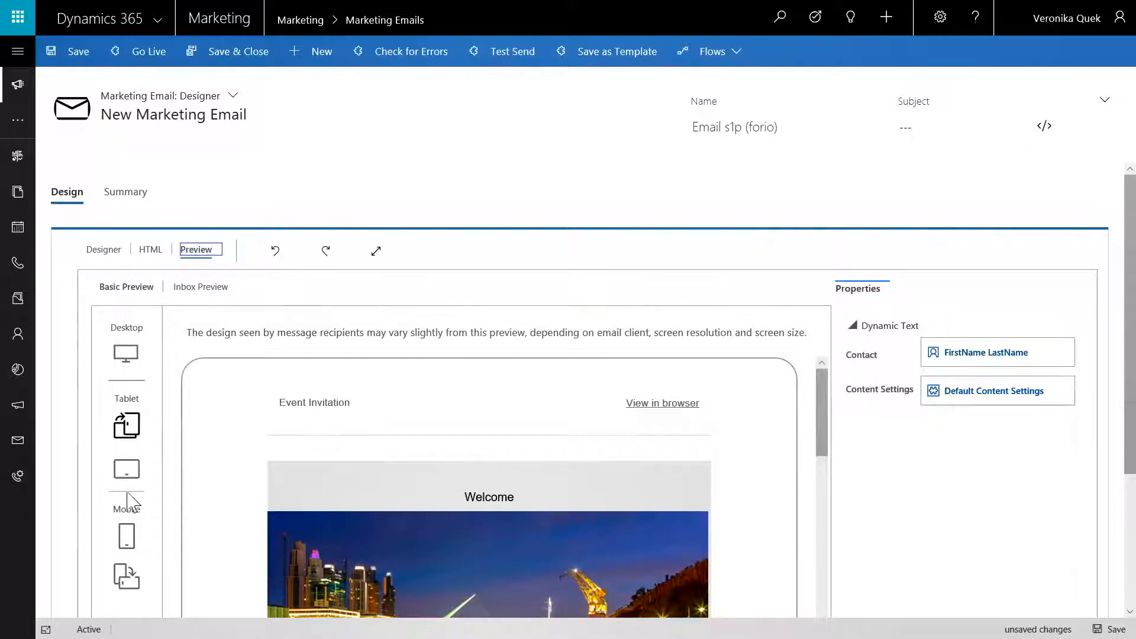
left_click(125, 536)
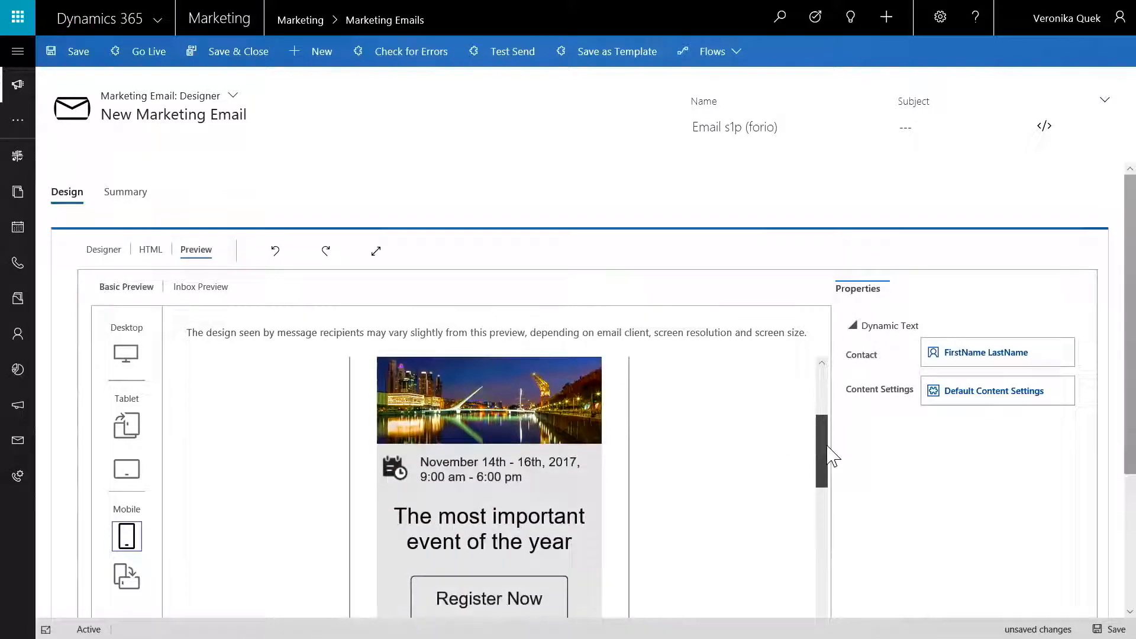
scroll("down", 3)
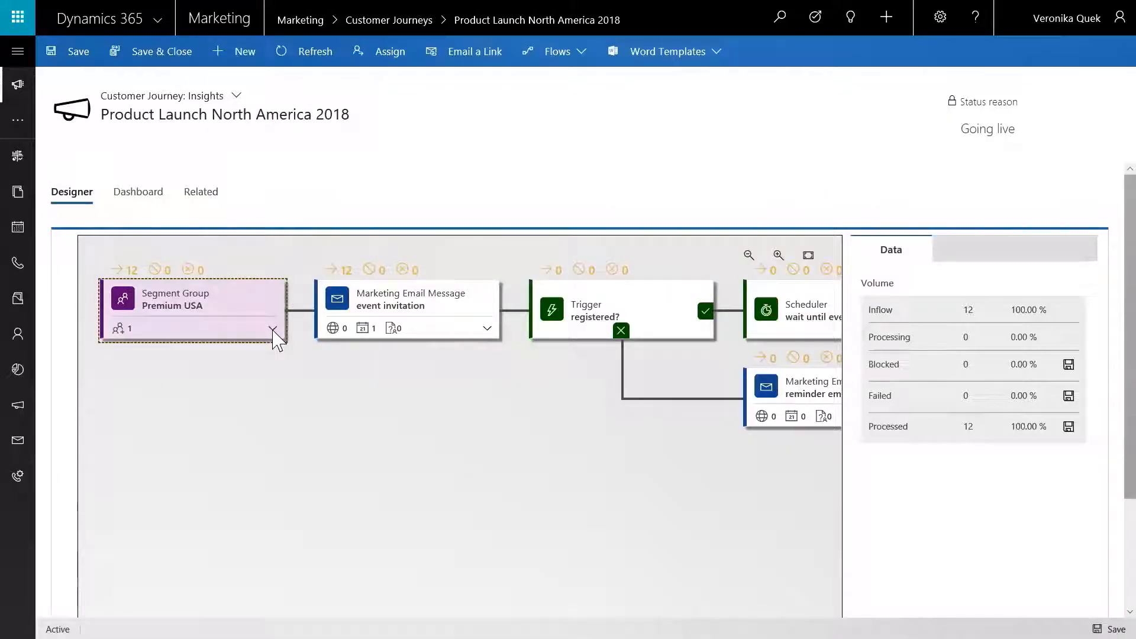
- Review the invitation email tile's delivery KPIs and open its full insights
left_click(406, 304)
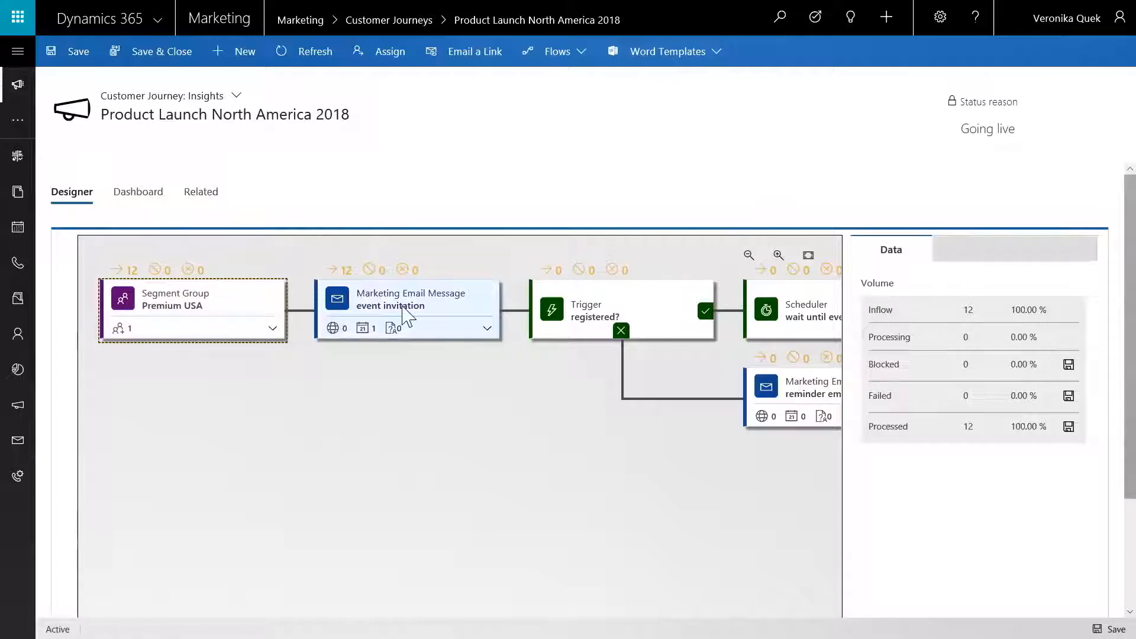
left_click(408, 310)
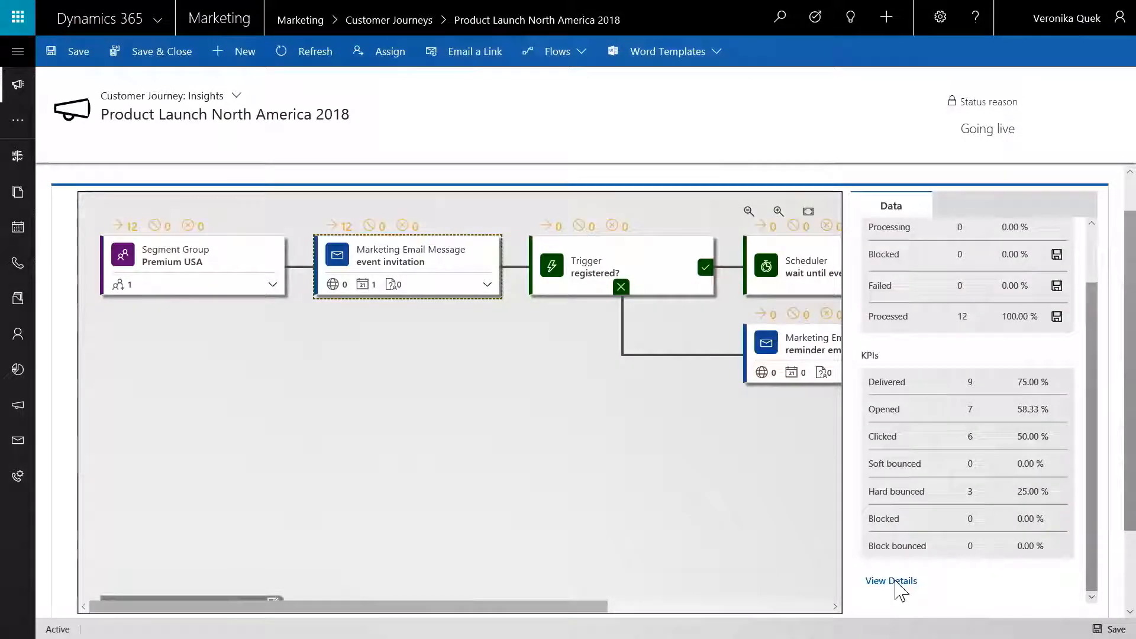
left_click(891, 580)
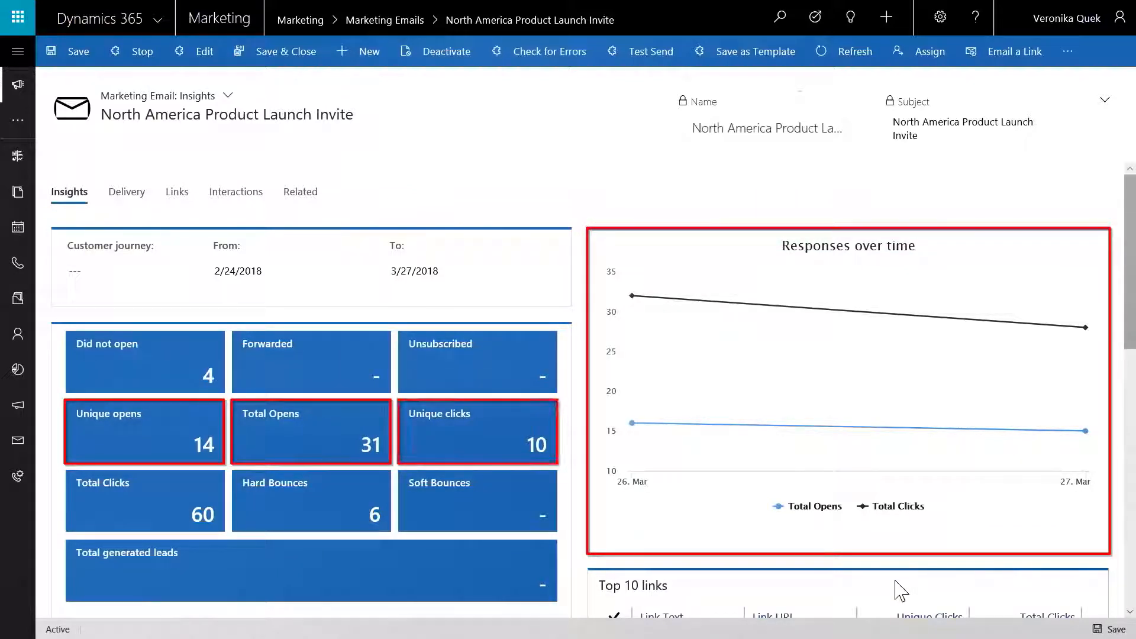
- Scroll through the invite's response tiles, charts and map, then show the Delivery tab
scroll("down", 3)
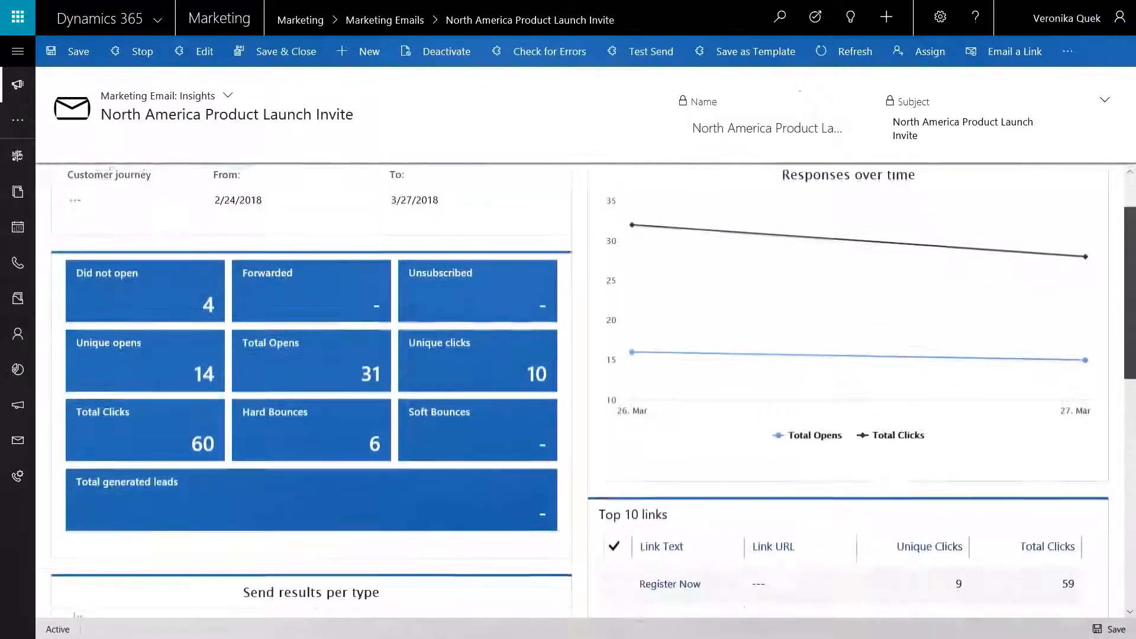
scroll("down", 3)
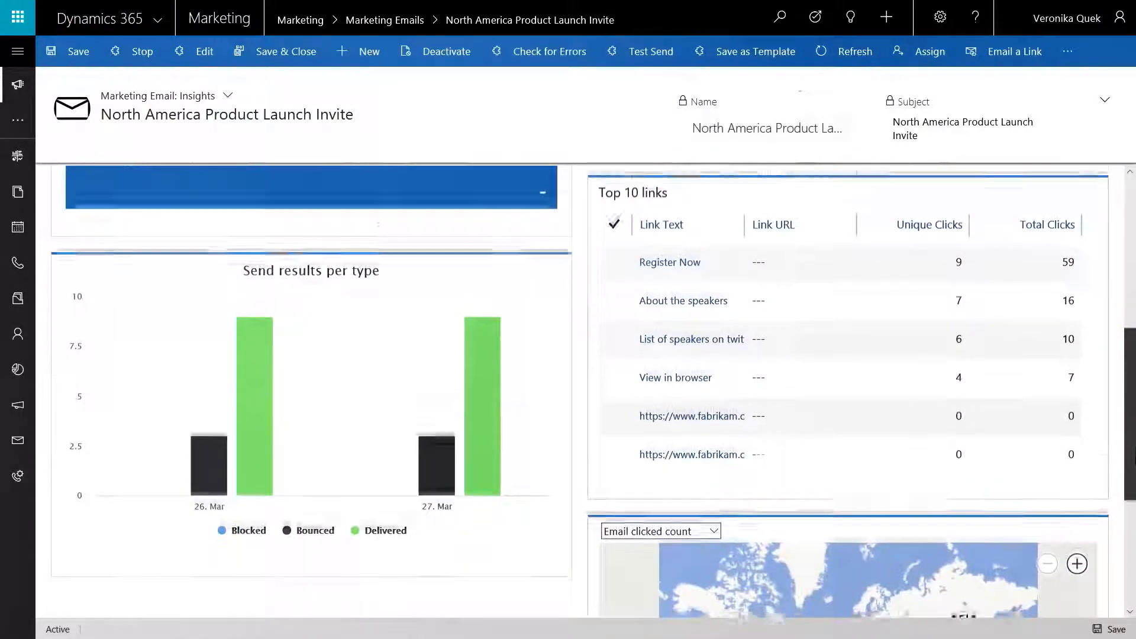
scroll("down", 3)
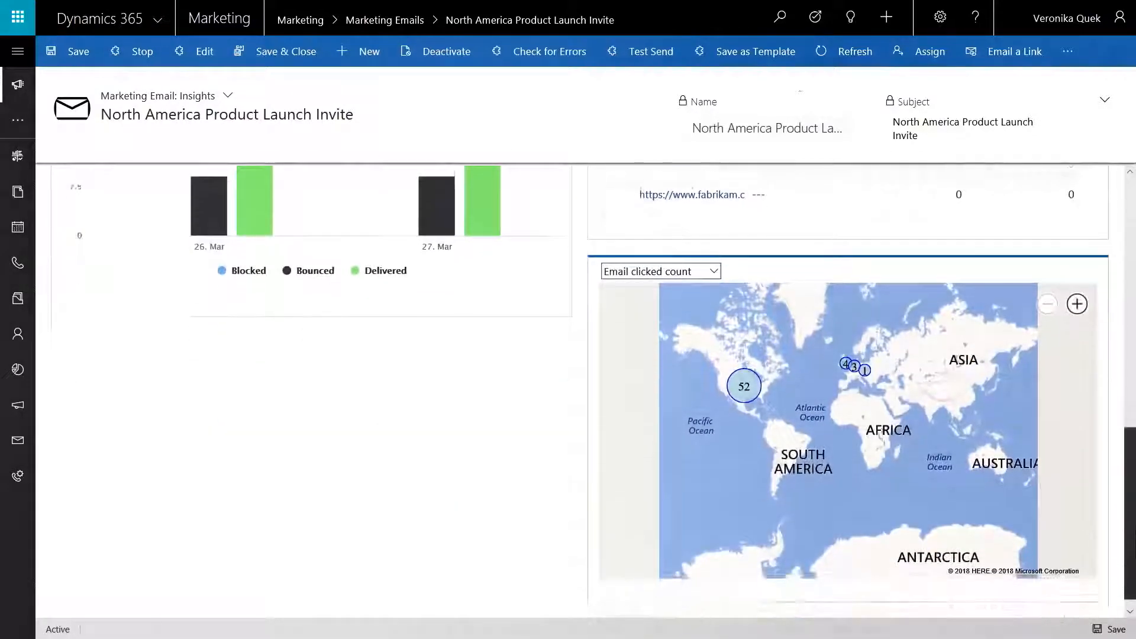
scroll("down", 3)
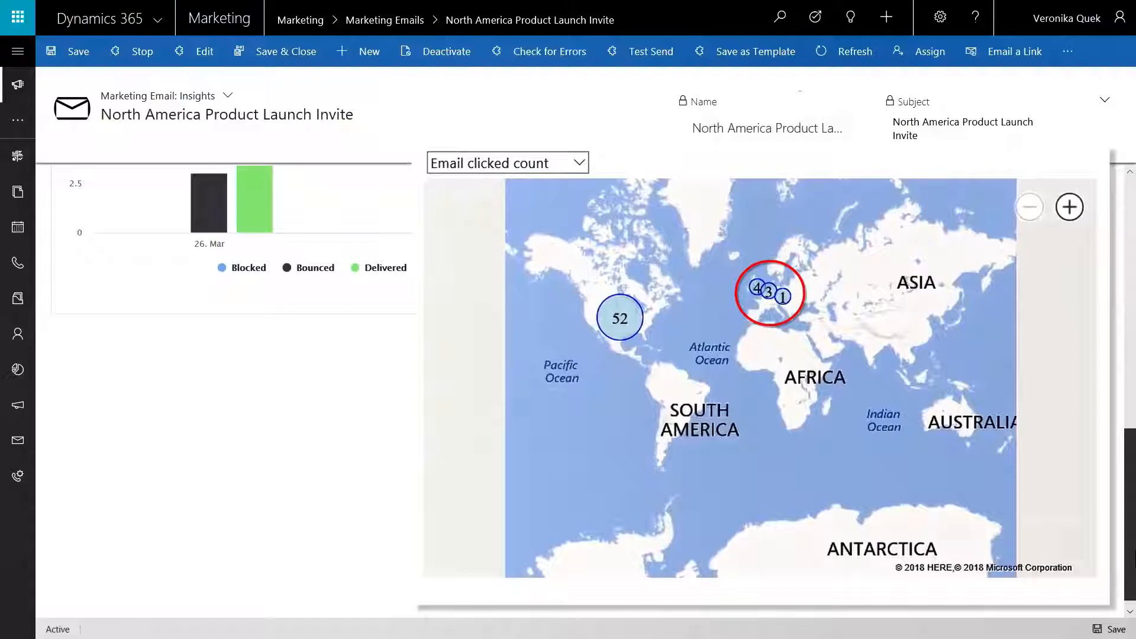
scroll("down", 3)
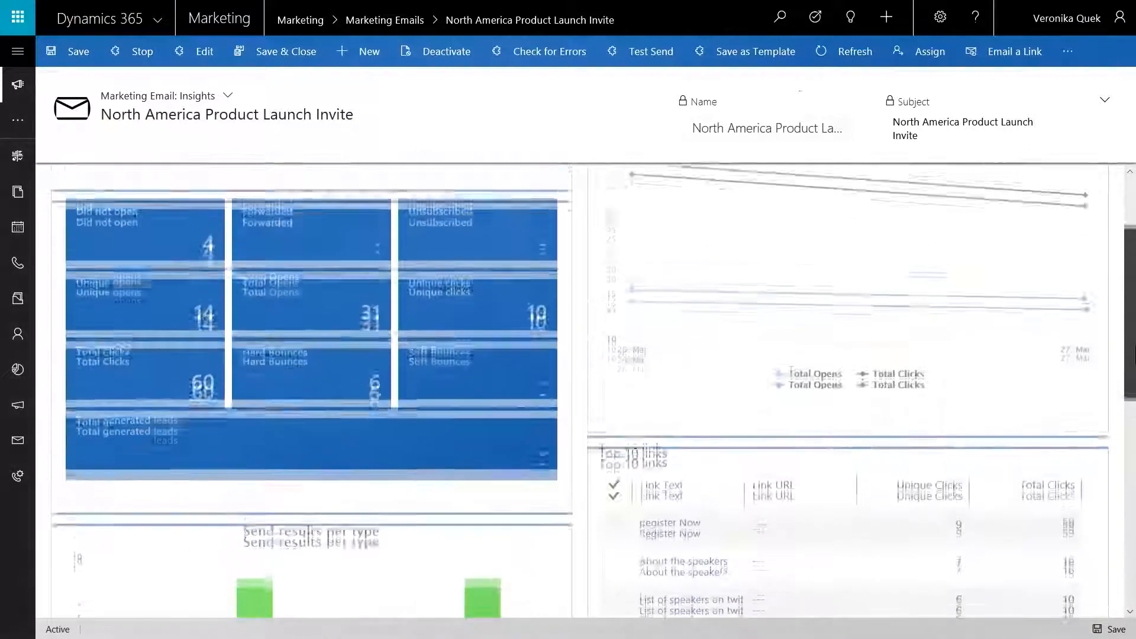
left_click(125, 191)
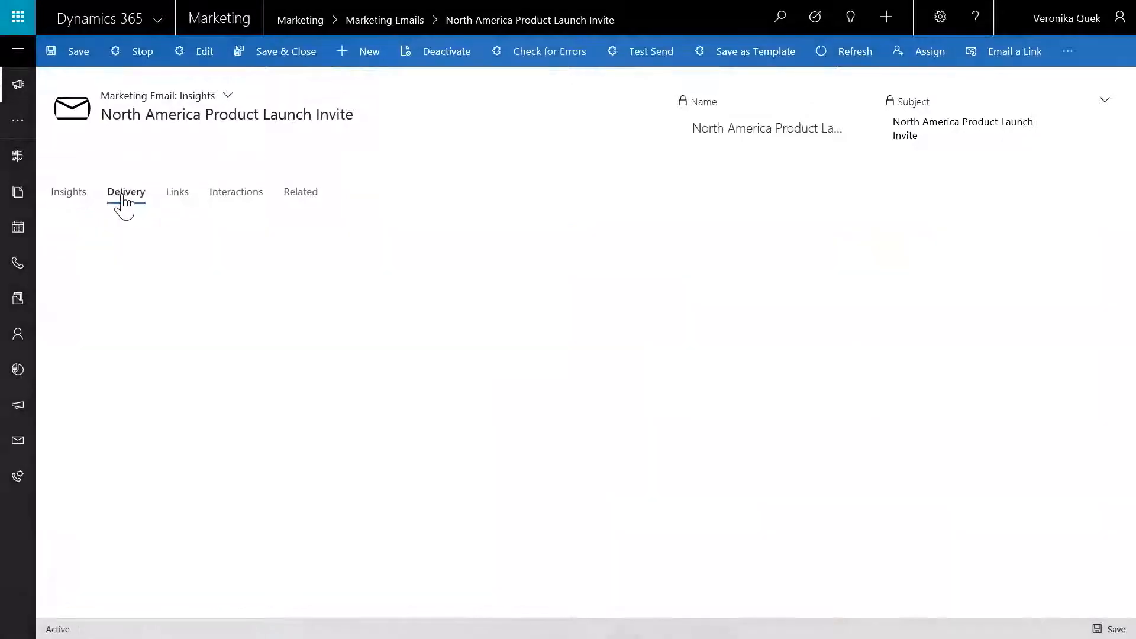
left_click(126, 192)
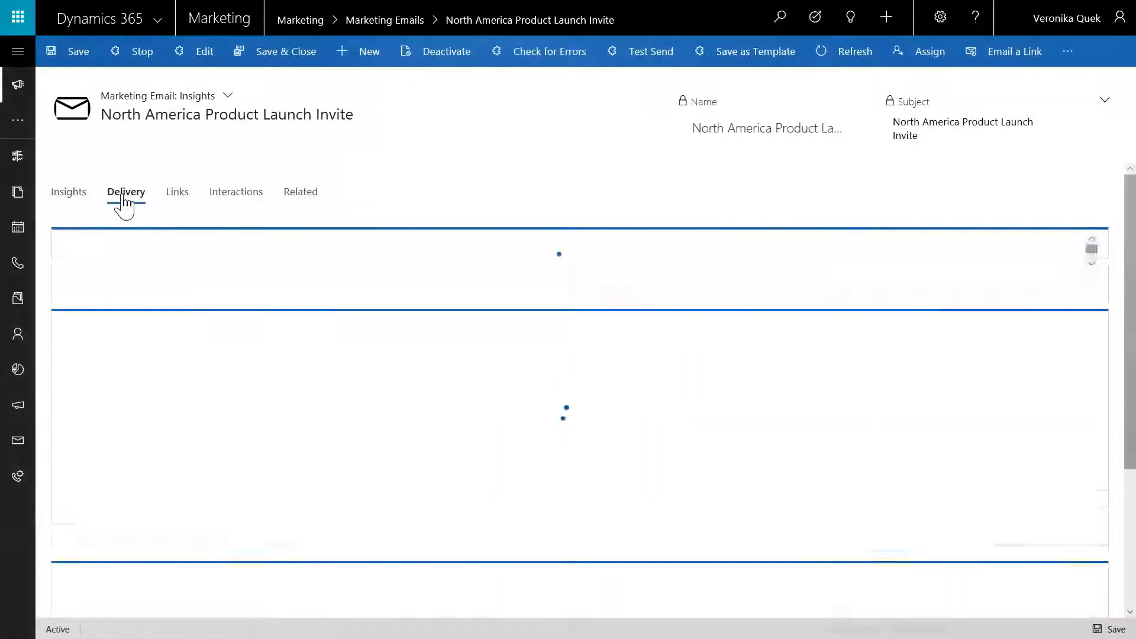
left_click(126, 192)
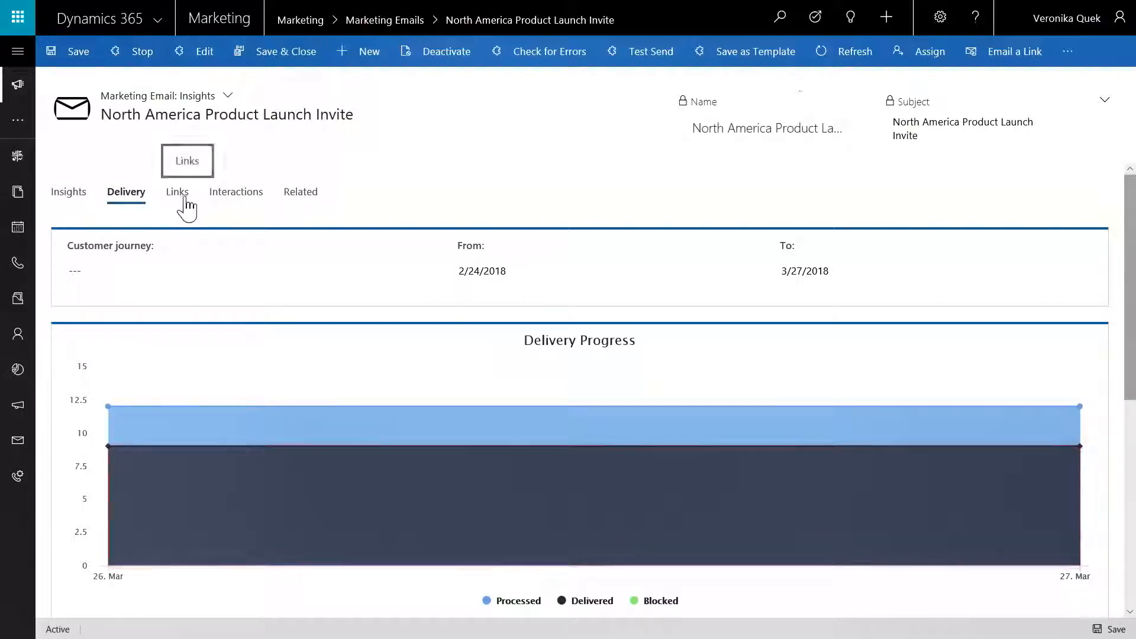
- Show the Links tab's click heatmap for the invite email and scroll through it
left_click(176, 192)
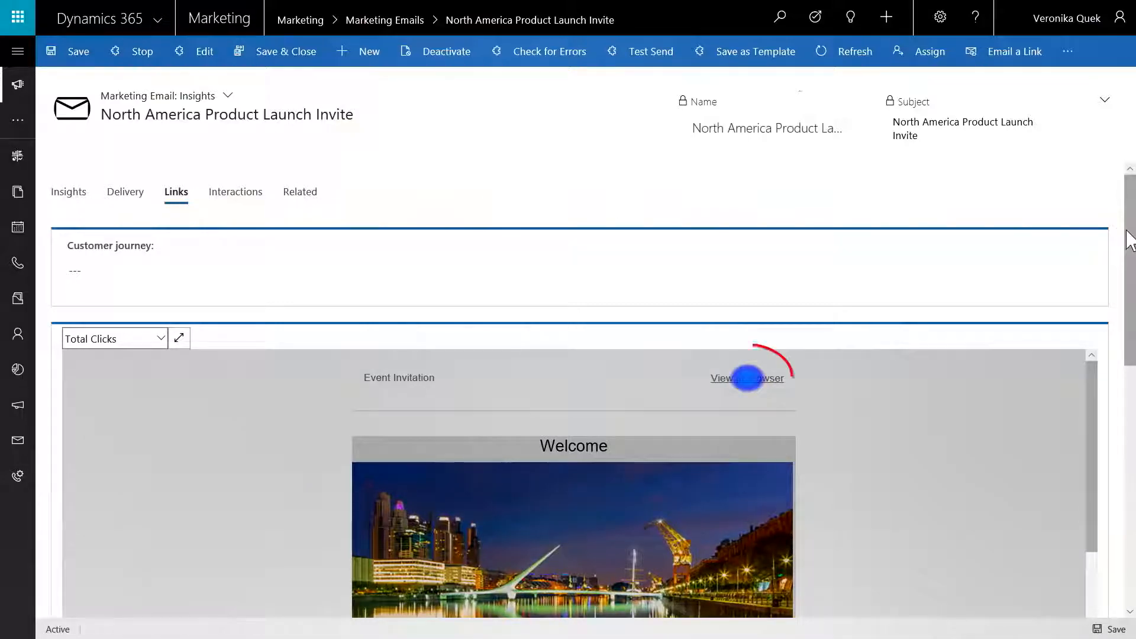
scroll("down", 3)
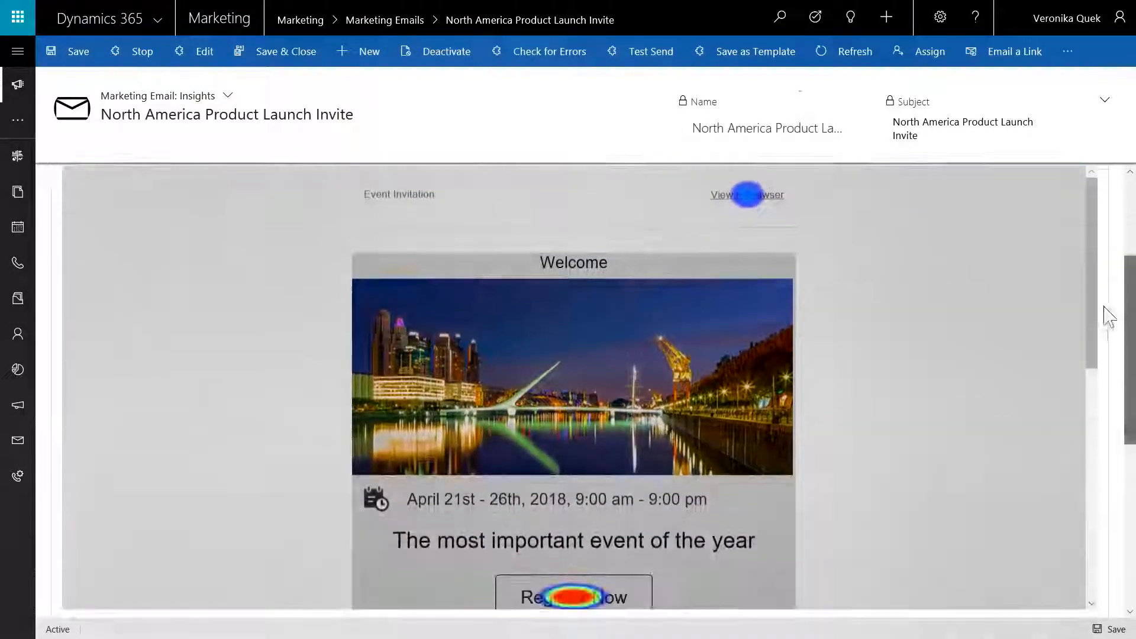
scroll("down", 3)
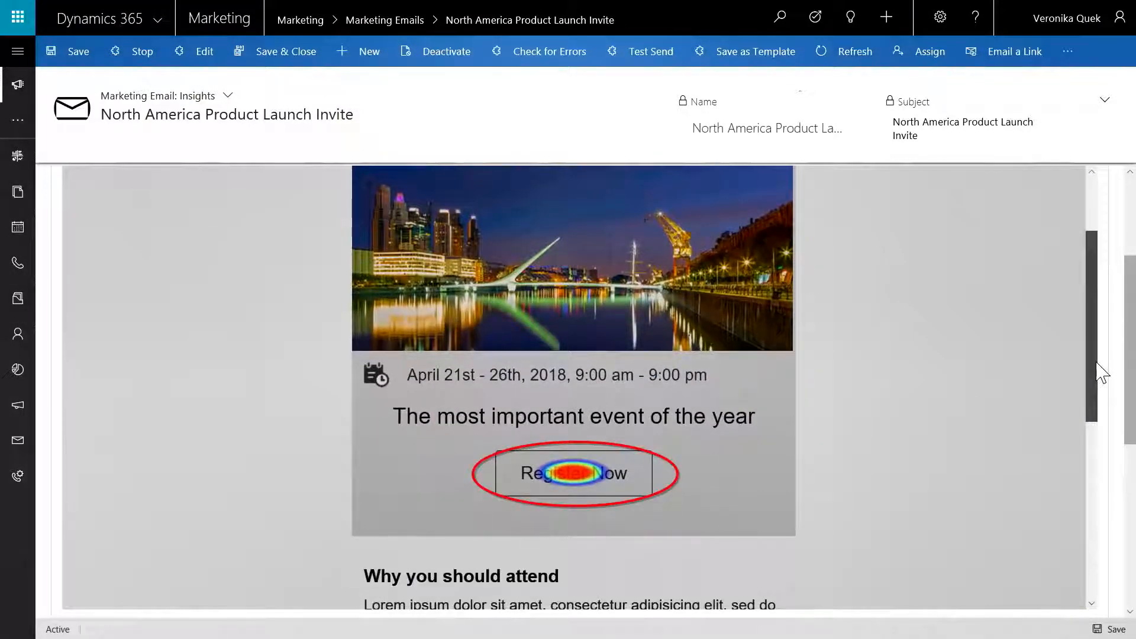
scroll("down", 3)
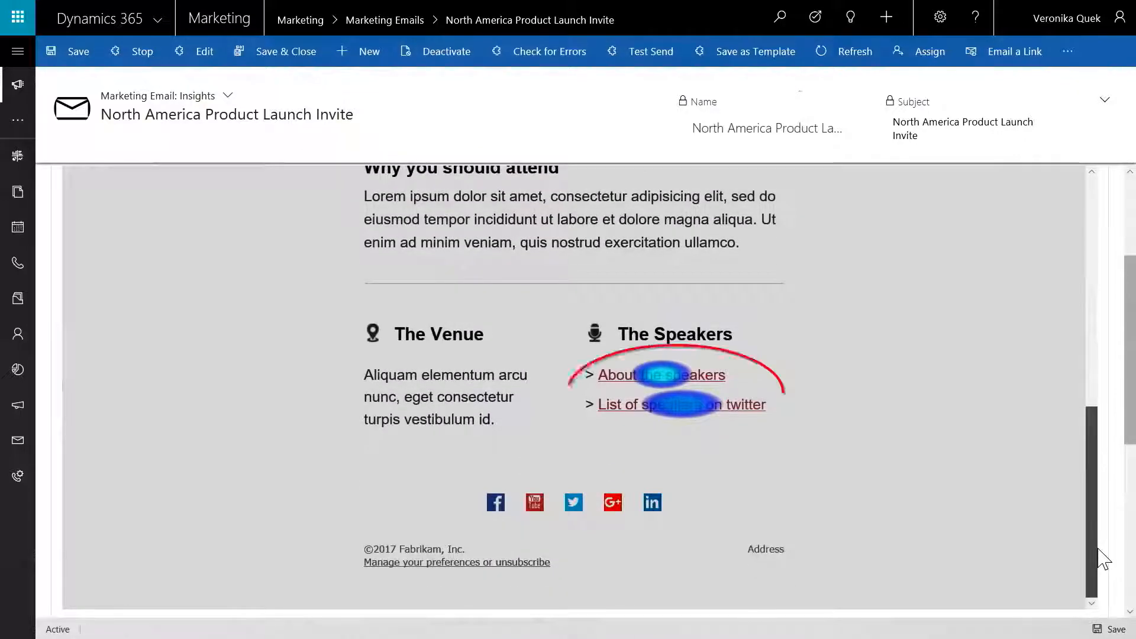
scroll("up", 3)
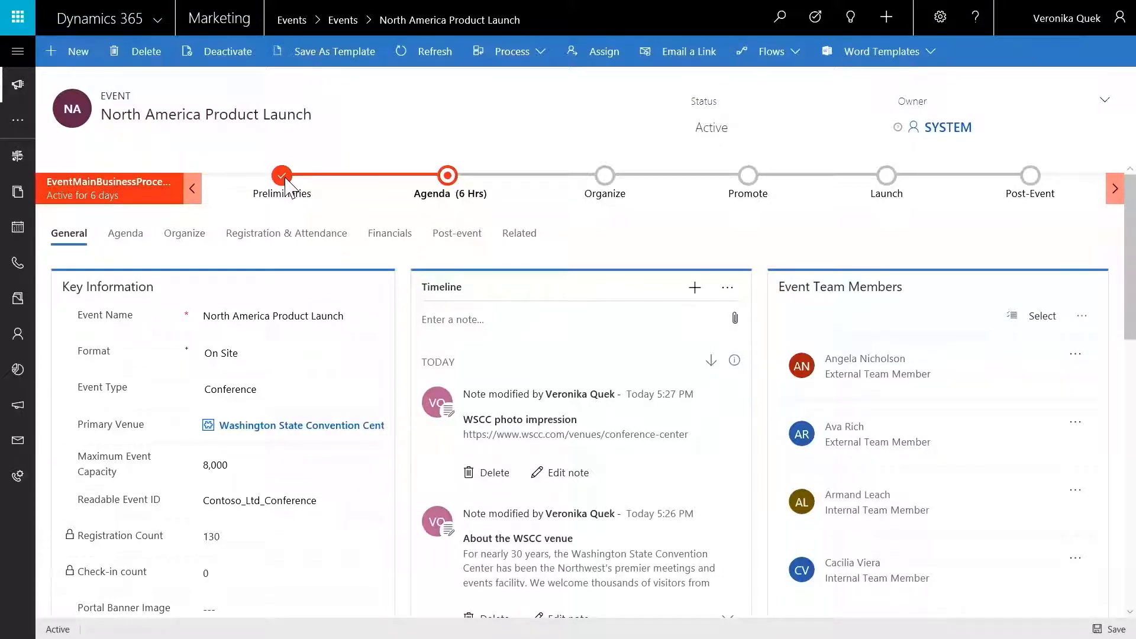
- Check the completed Preliminaries stage, then view the event's Agenda sessions list
left_click(281, 184)
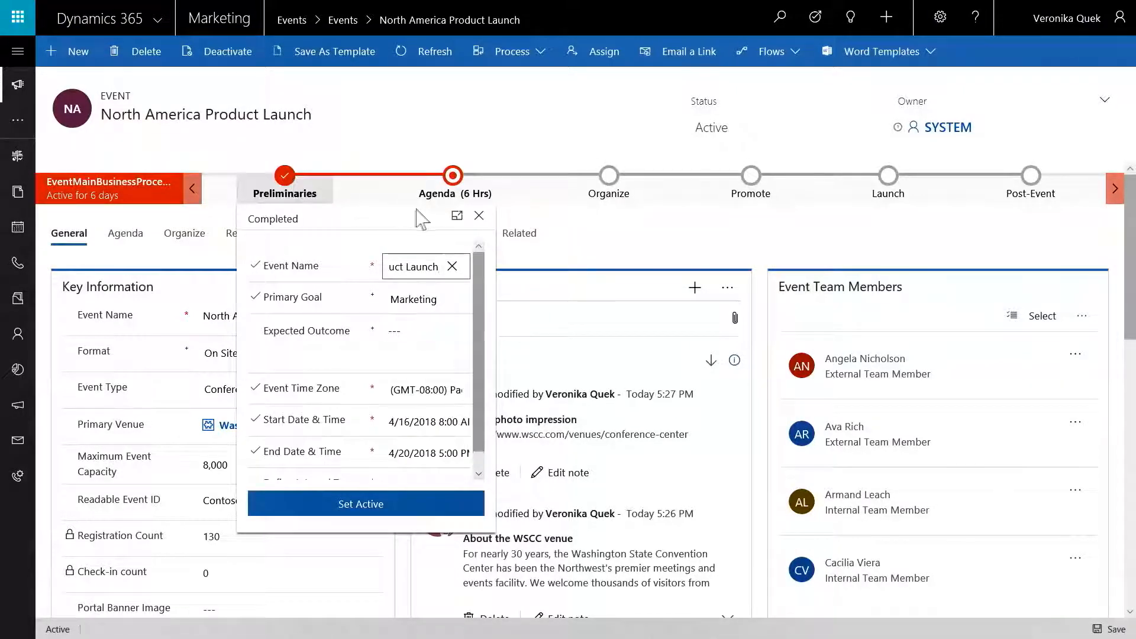
left_click(478, 216)
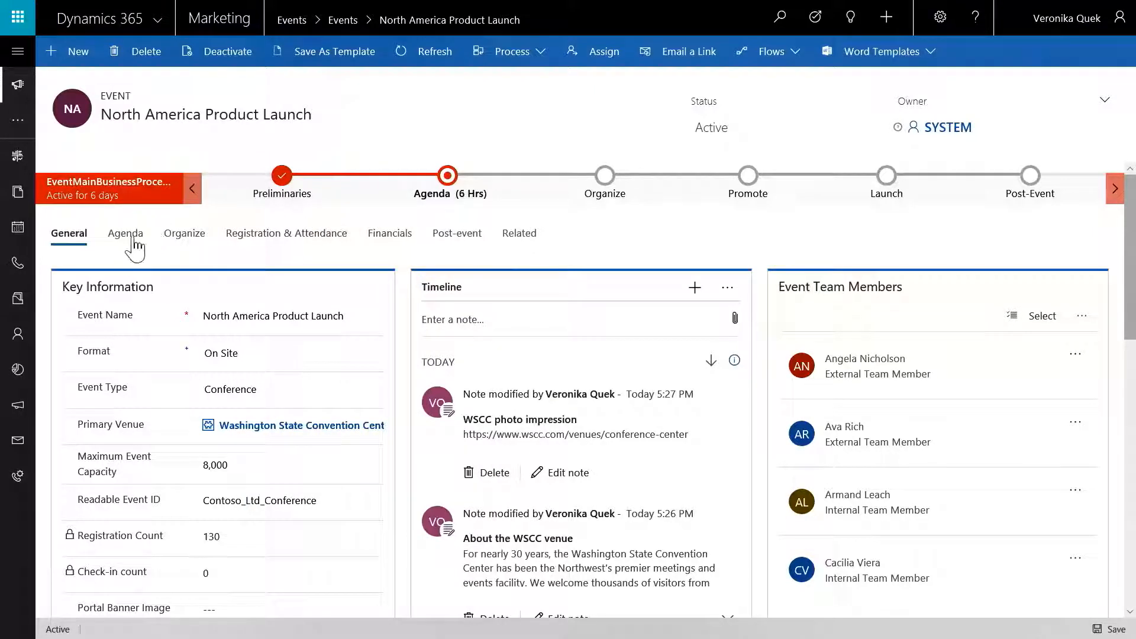
left_click(125, 233)
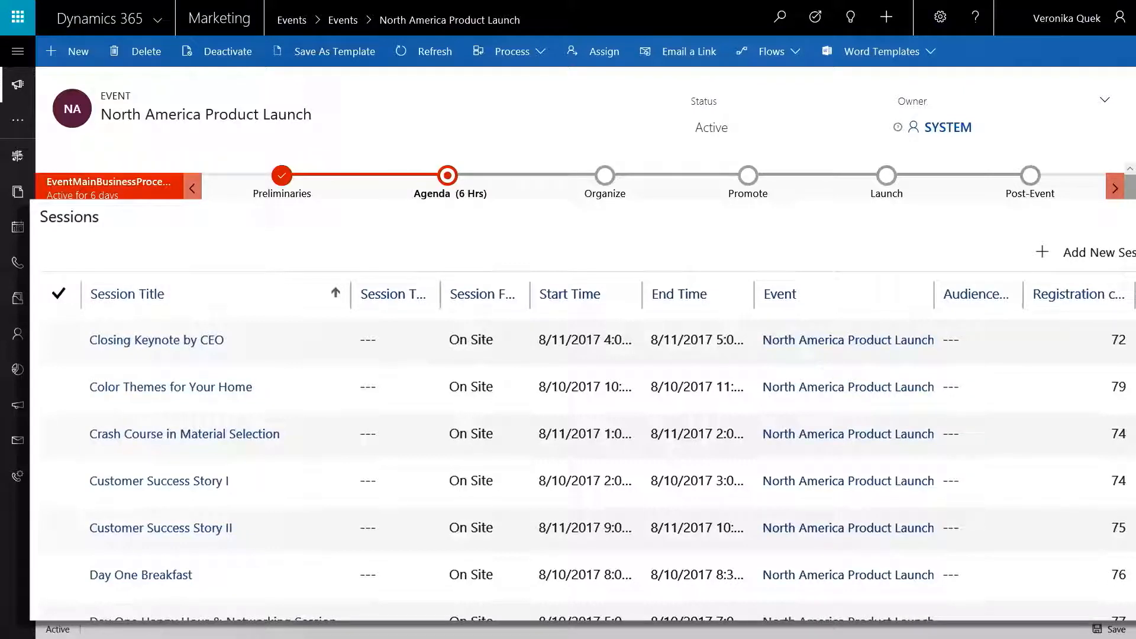
left_click(125, 233)
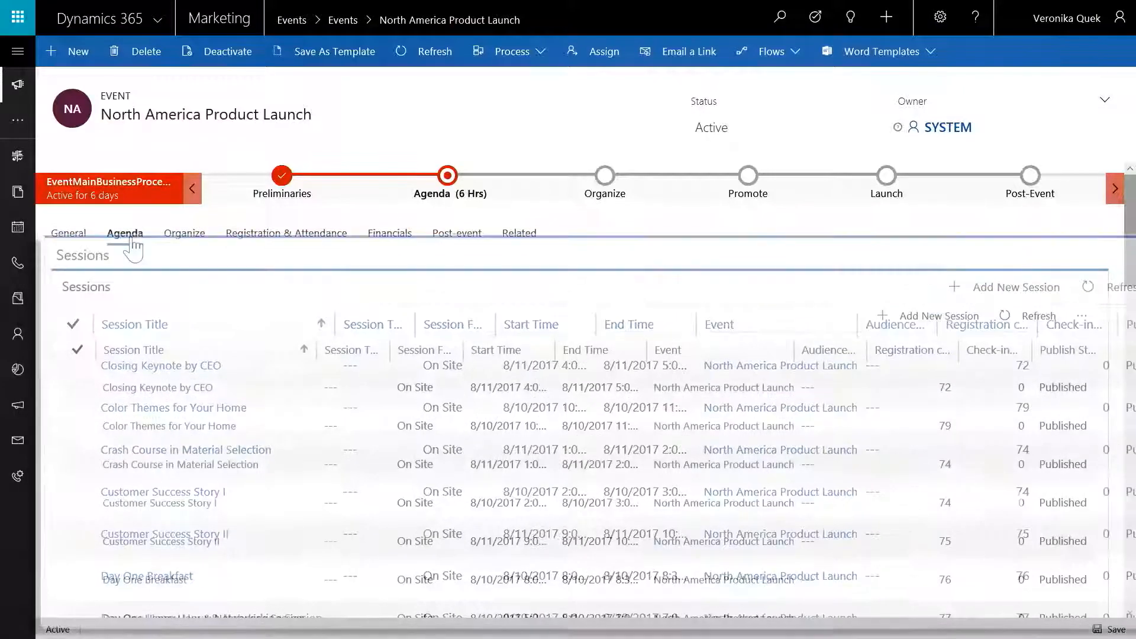
left_click(125, 233)
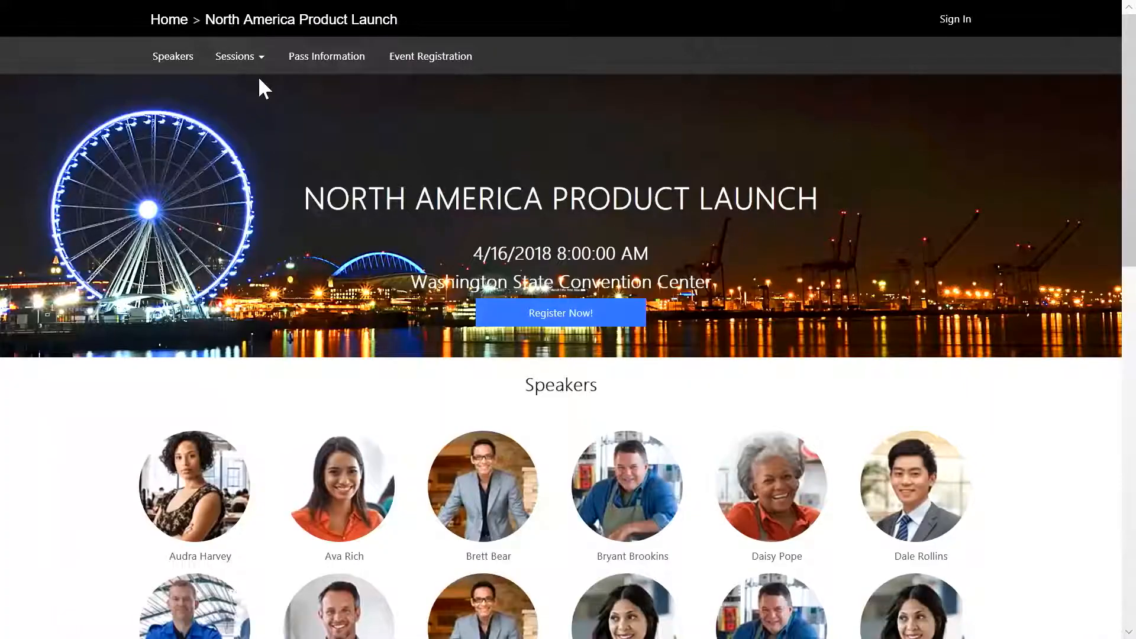
- Show the session list for the North America Product Launch event website
left_click(234, 56)
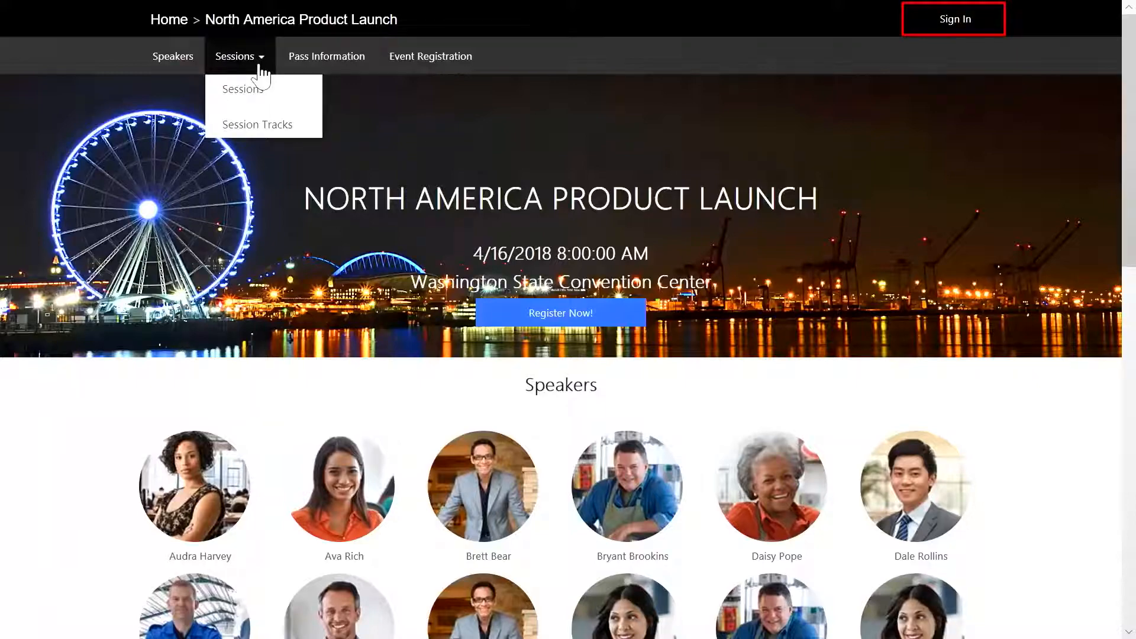
left_click(953, 19)
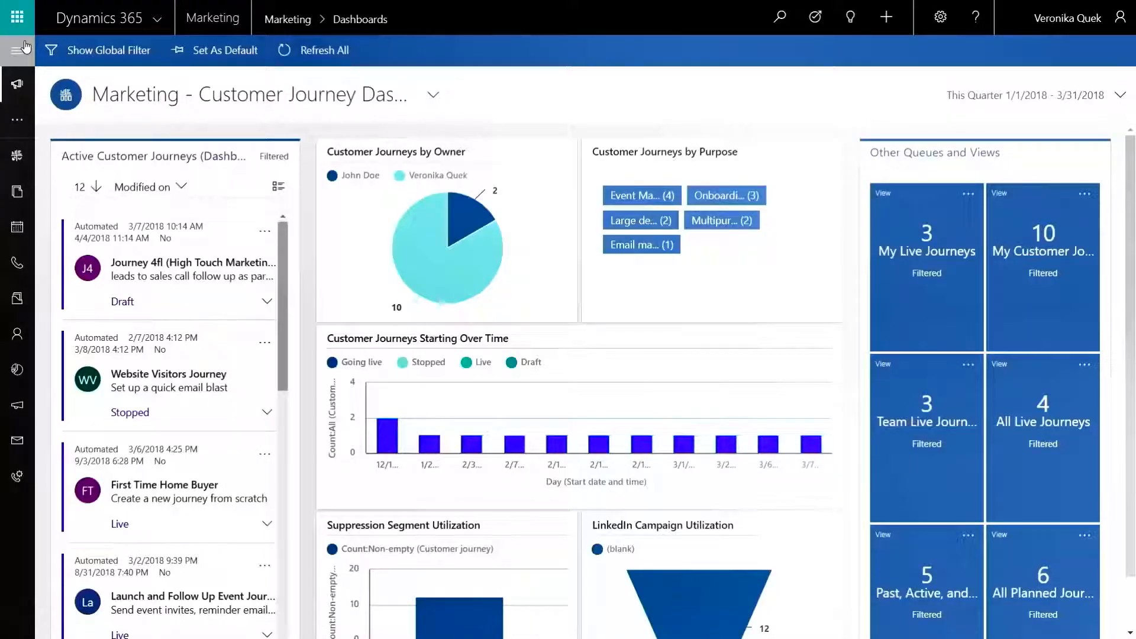
left_click(17, 49)
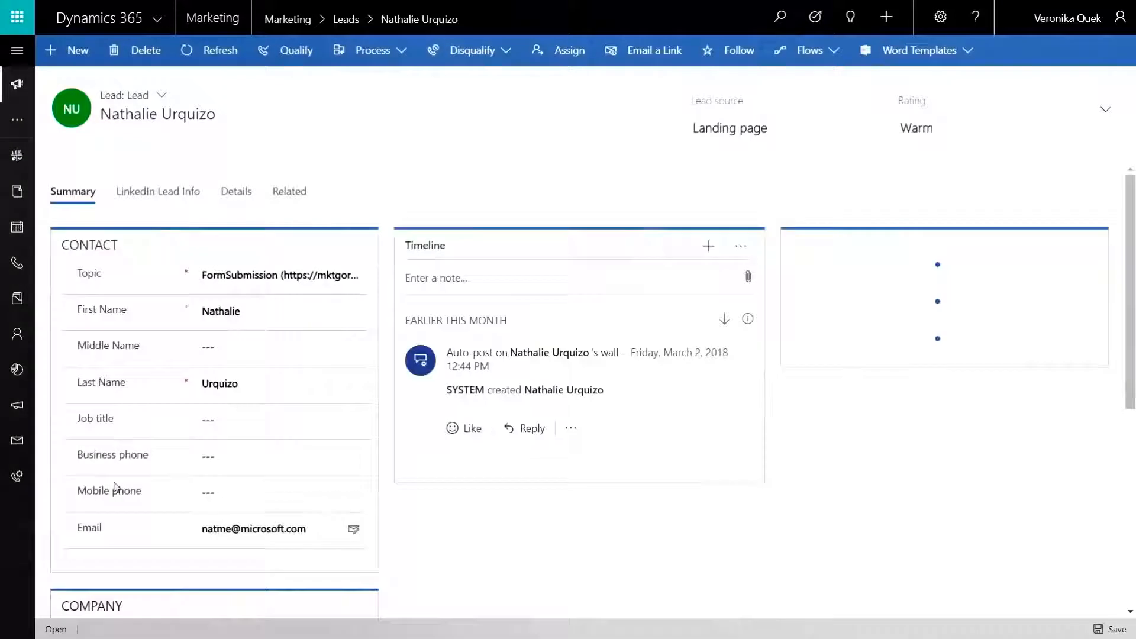
scroll("down", 3)
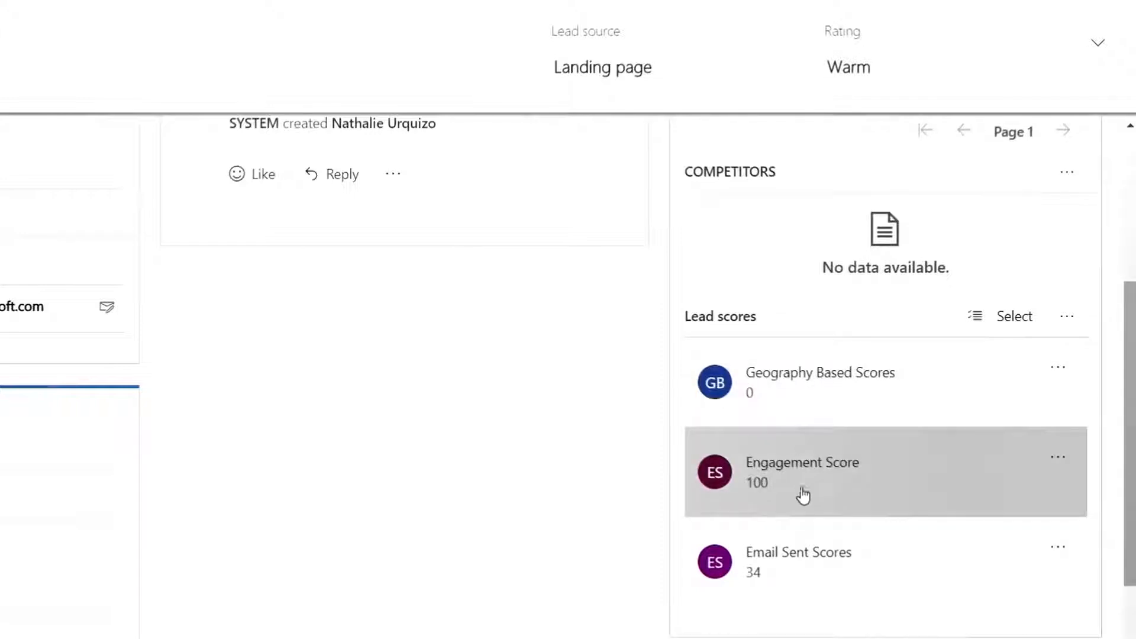
mouse_move(803, 527)
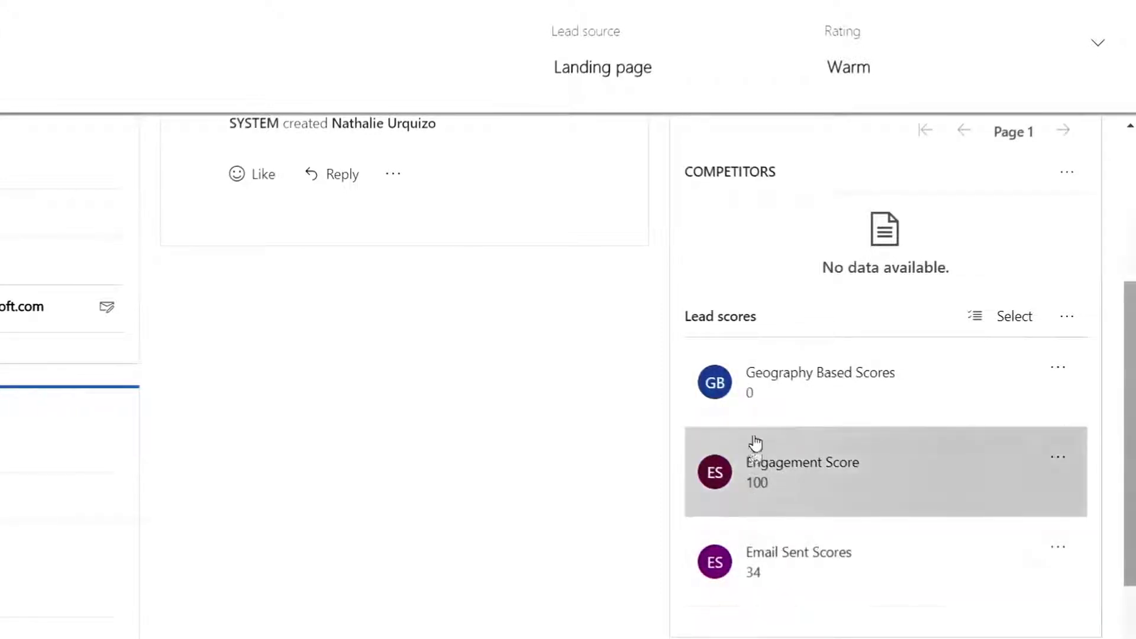
mouse_move(764, 490)
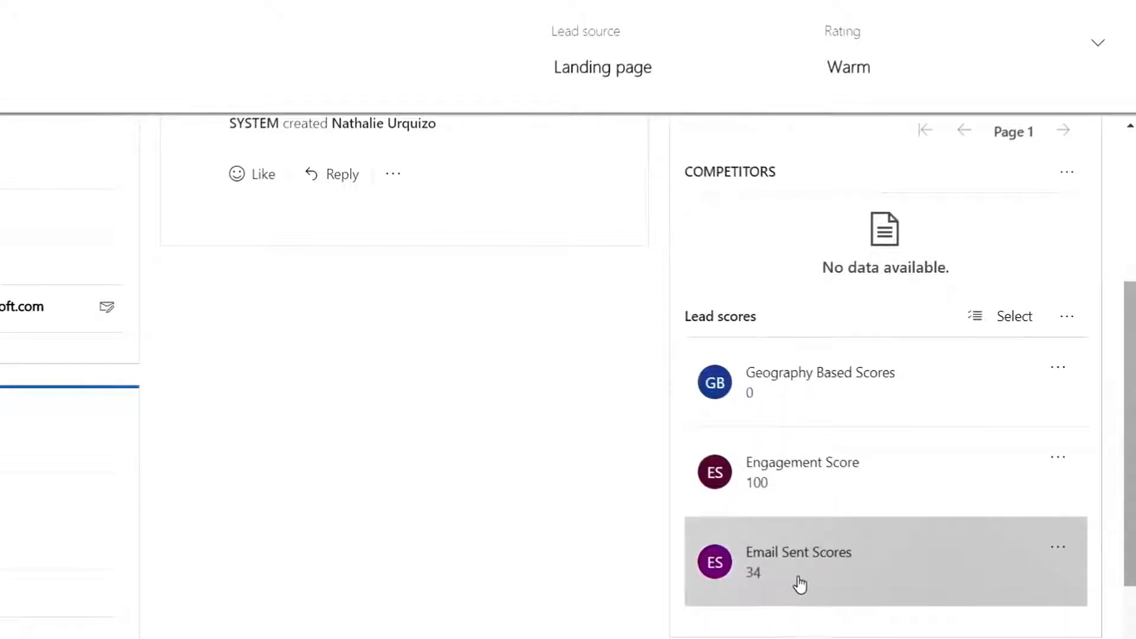
left_click(797, 562)
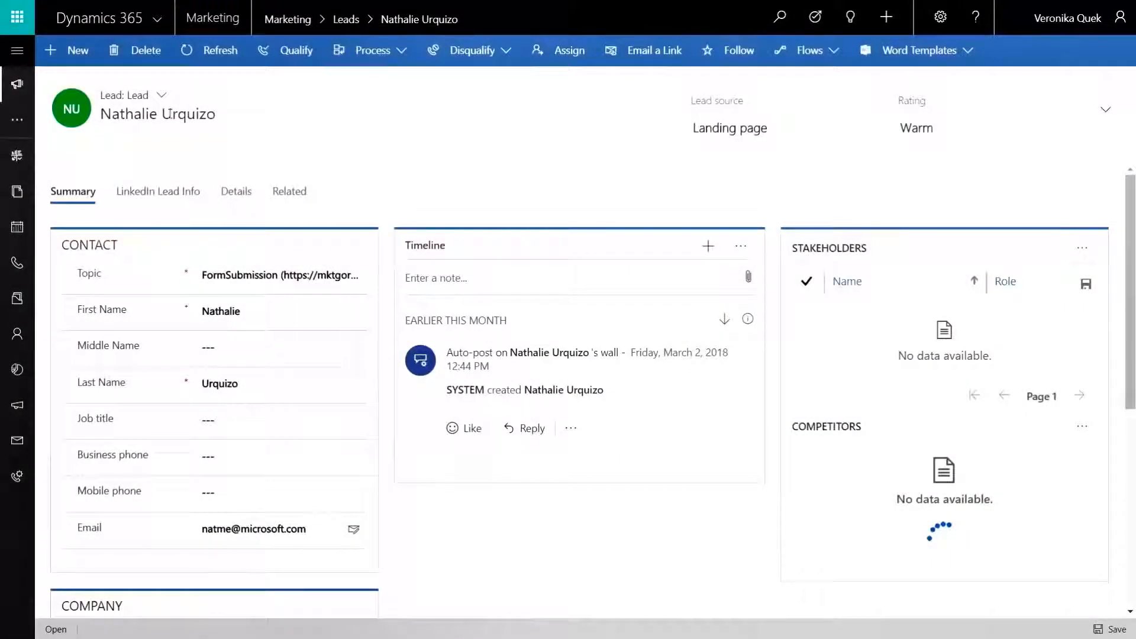
left_click(163, 95)
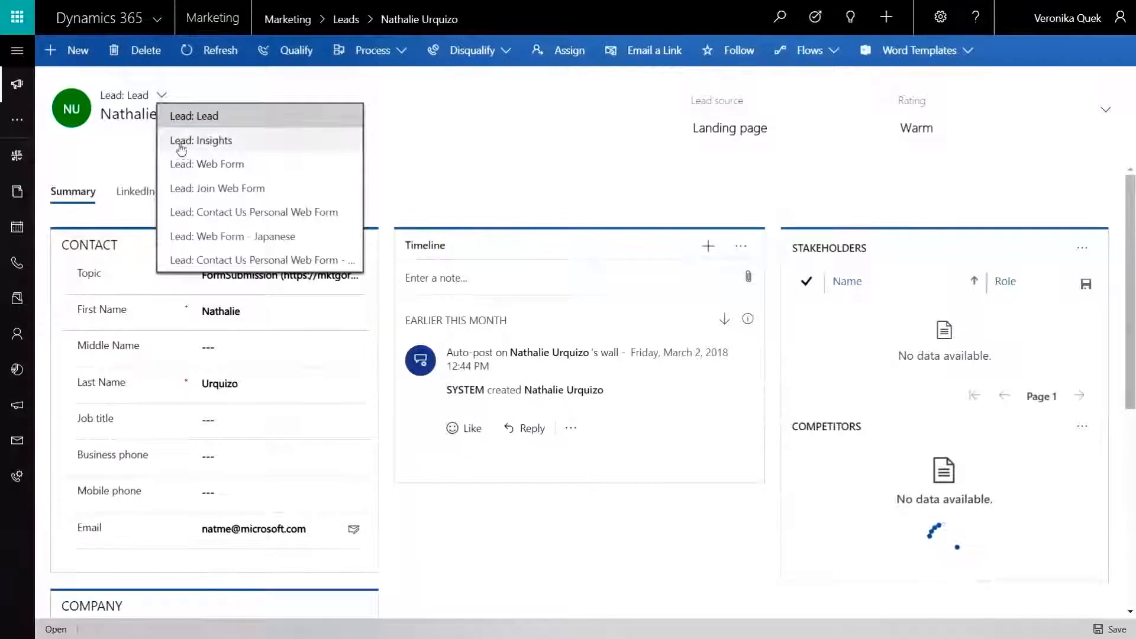
left_click(202, 140)
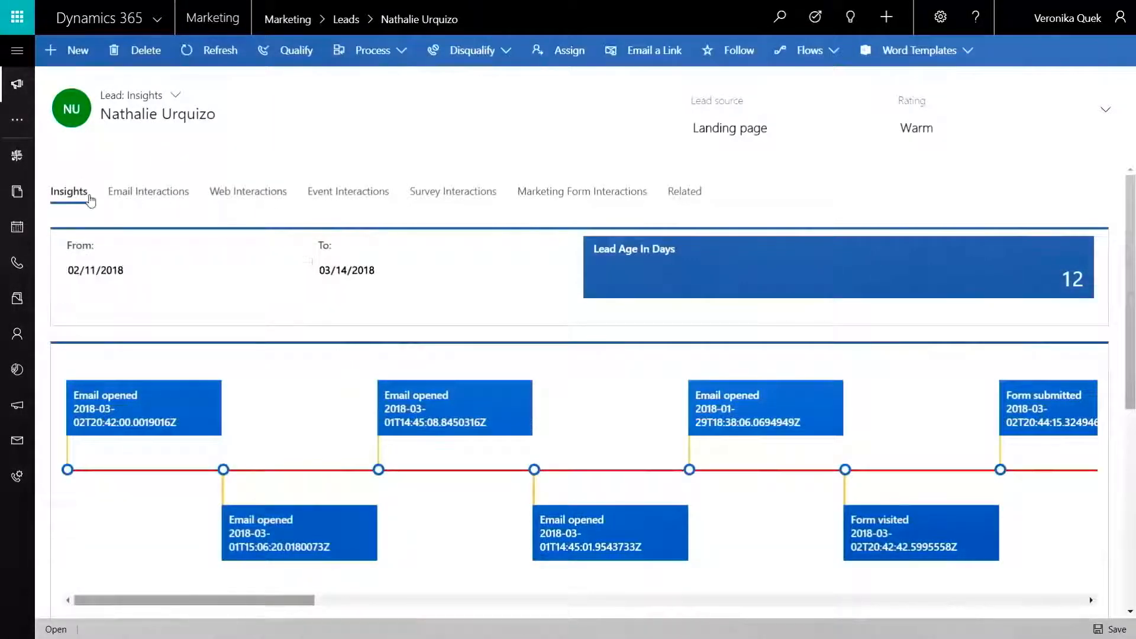
mouse_move(221, 306)
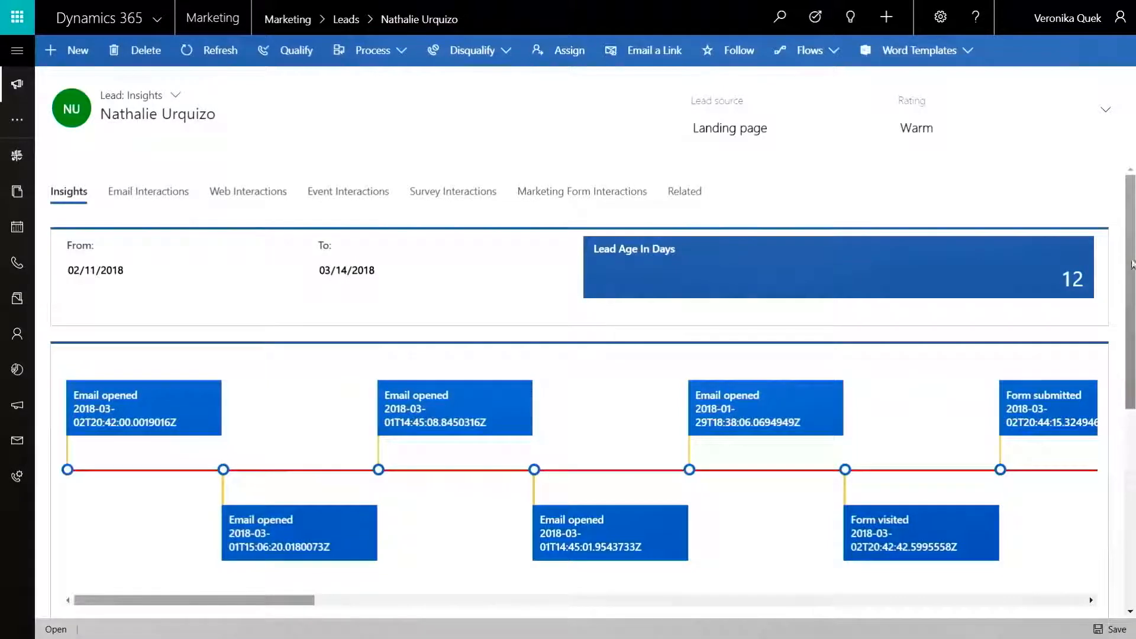
scroll("down", 3)
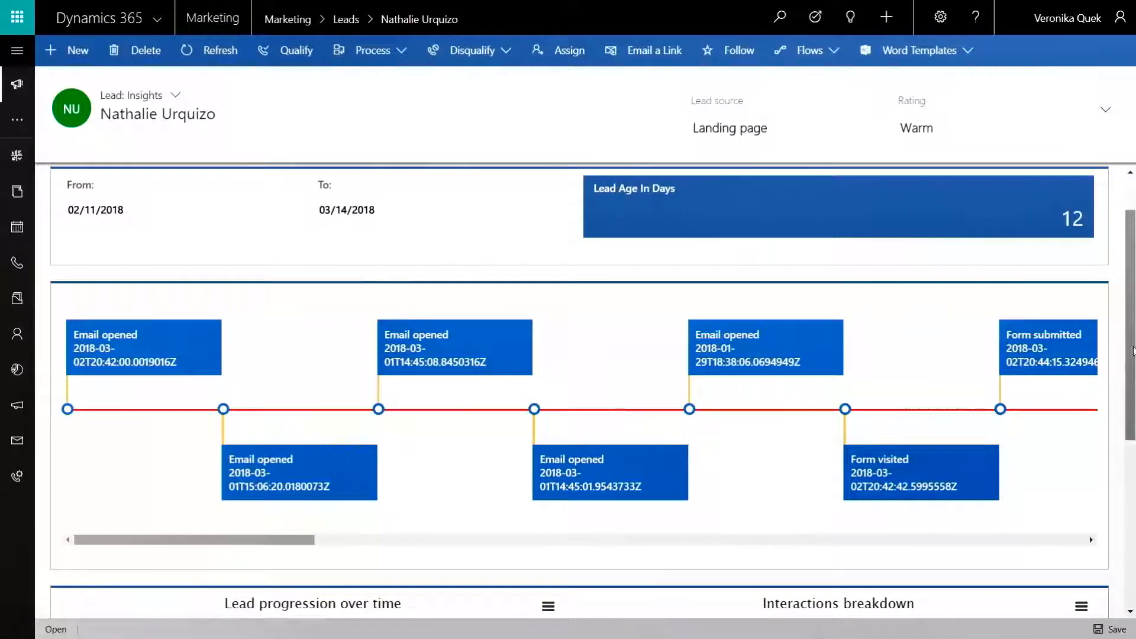
scroll("down", 3)
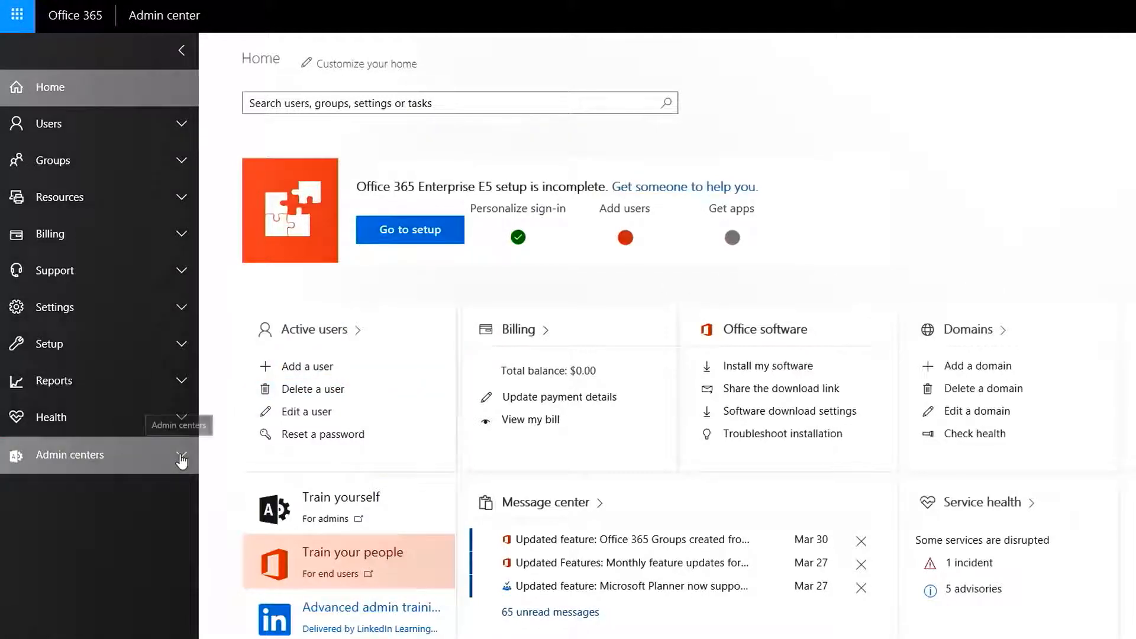
- Open Dynamics 365 from the Admin centers list in the left navigation
left_click(77, 454)
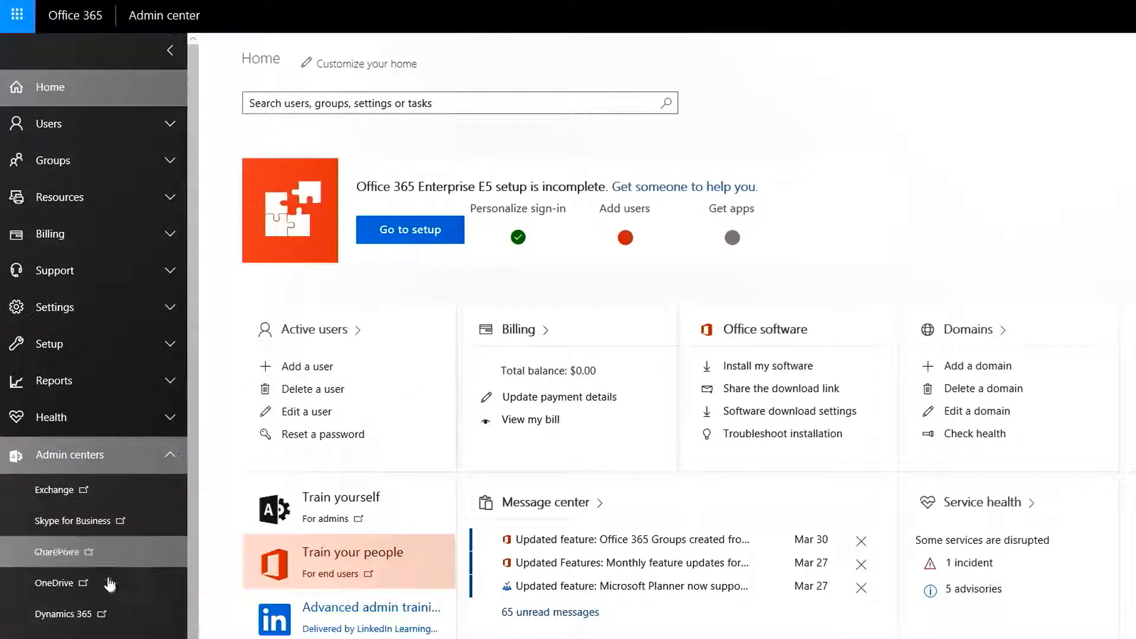
left_click(64, 614)
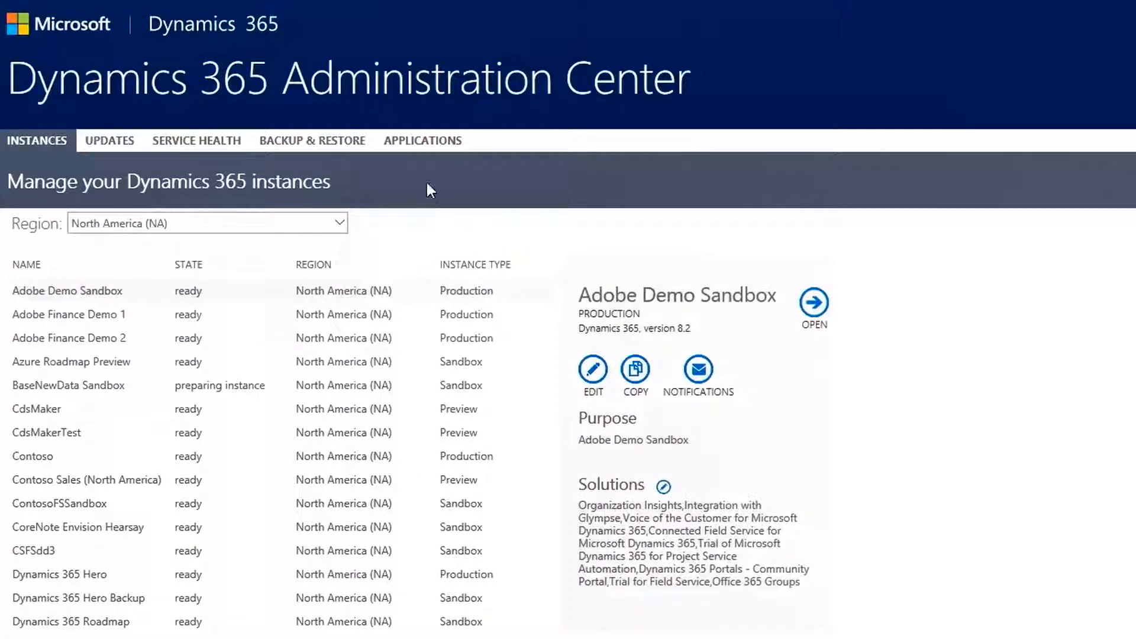
mouse_move(423, 141)
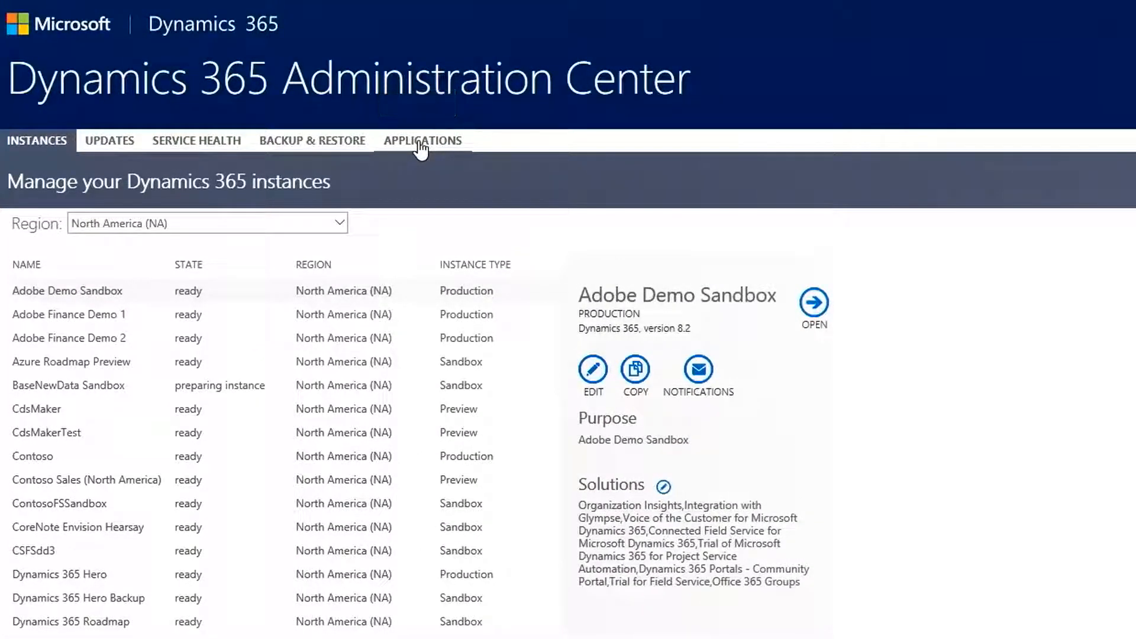
- Page through Applications to select Dynamics 365 Marketing Application and manage it
left_click(423, 140)
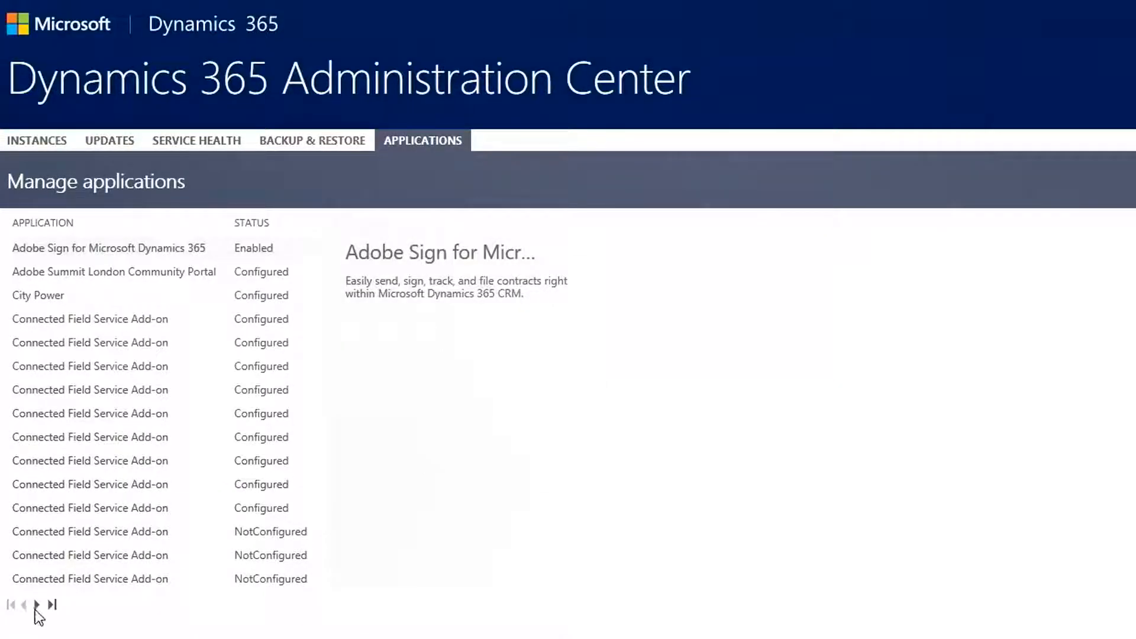
left_click(37, 604)
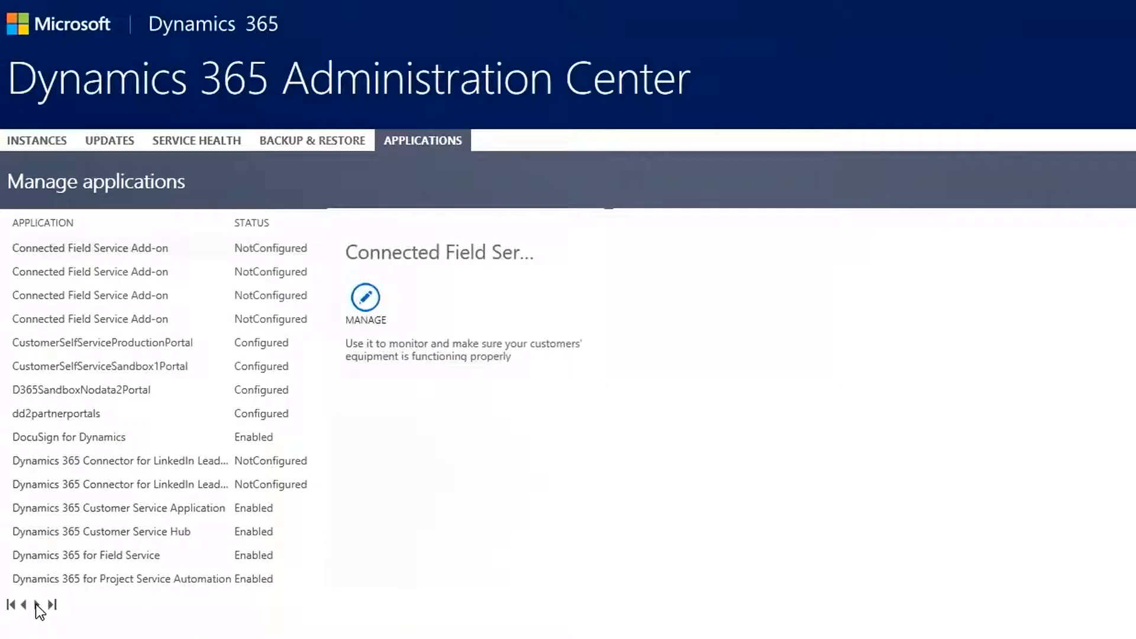
left_click(37, 604)
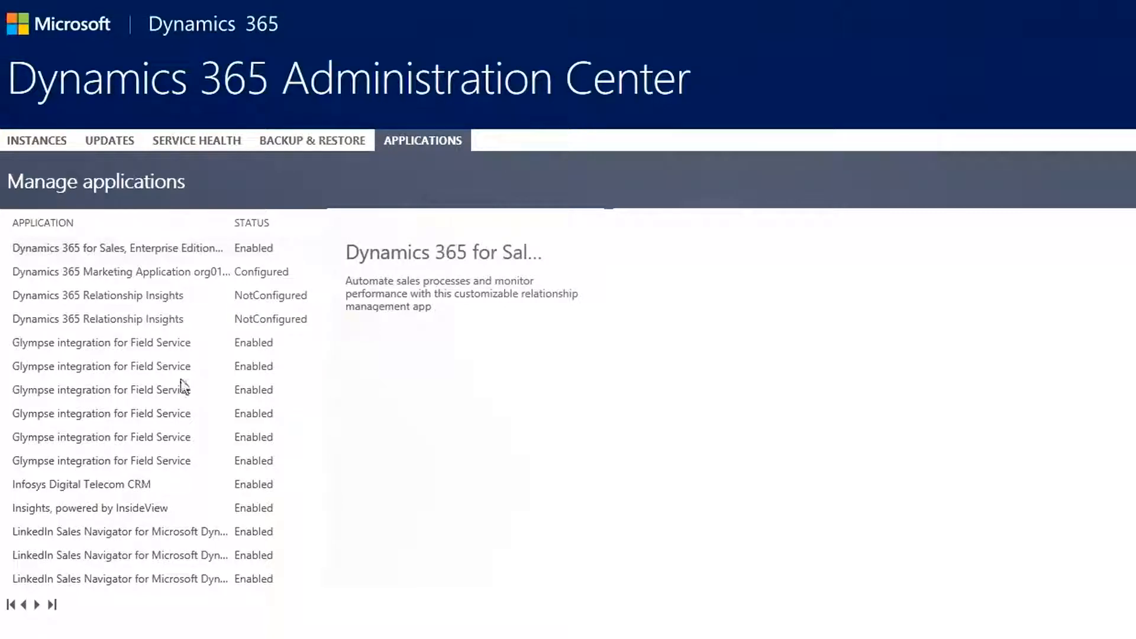
left_click(119, 271)
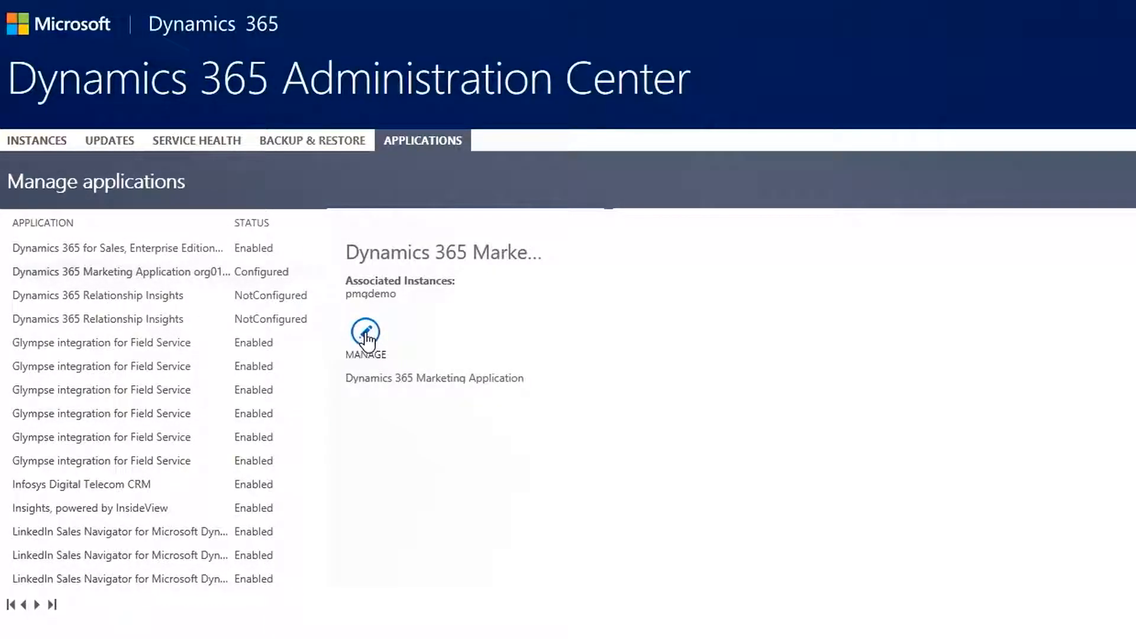
left_click(365, 333)
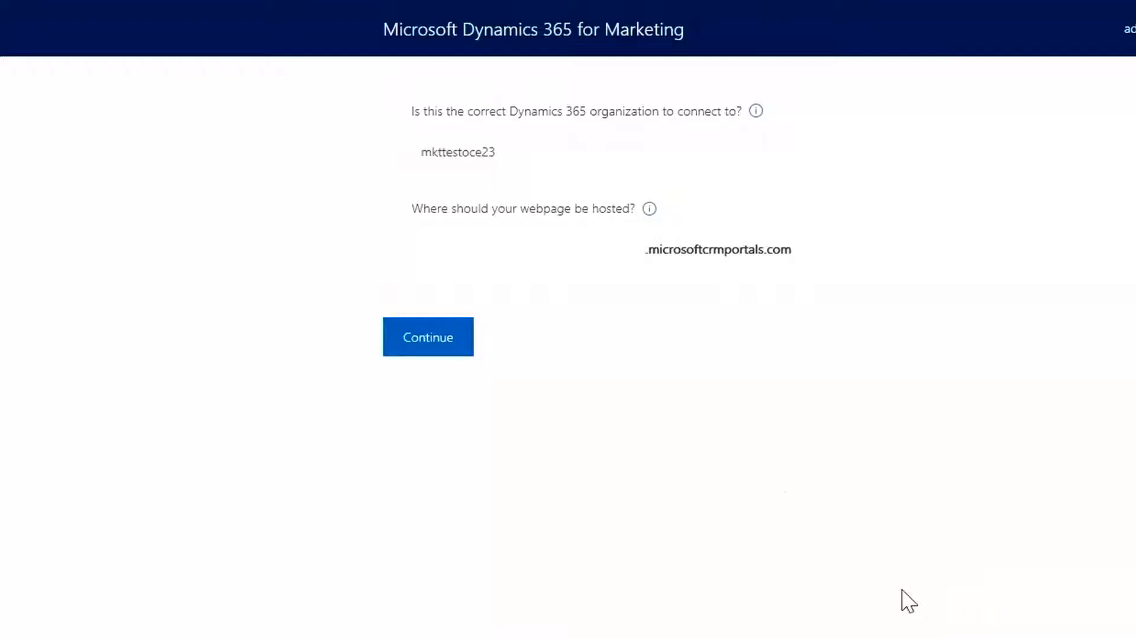
mouse_move(549, 259)
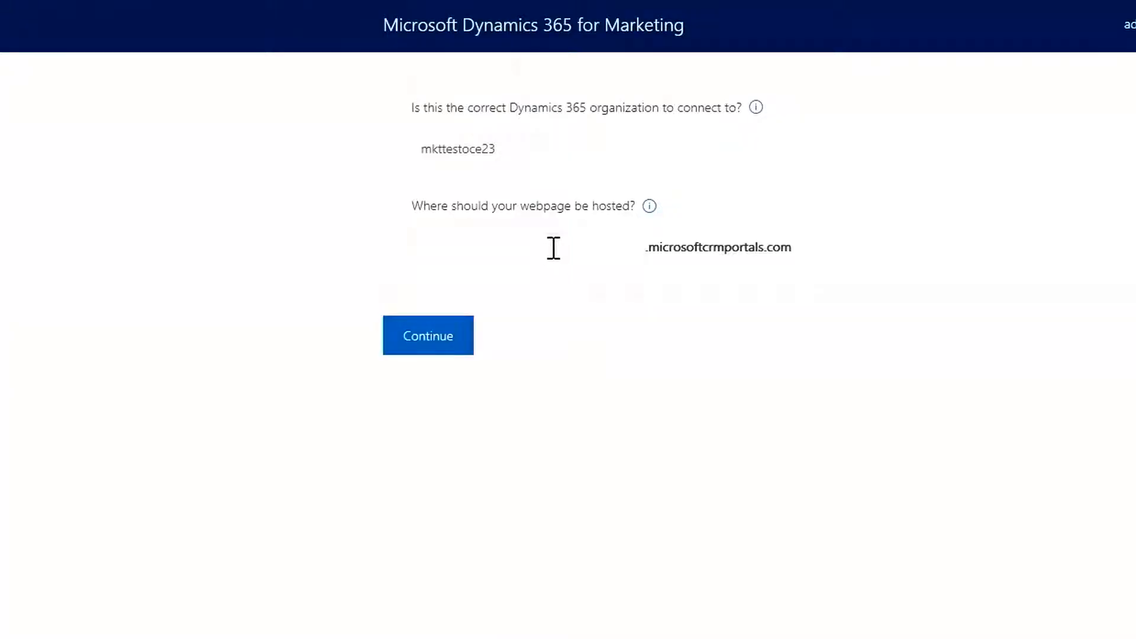
- Enter mkttestoce23 as the webpage host name and continue
type("mkttestoce23")
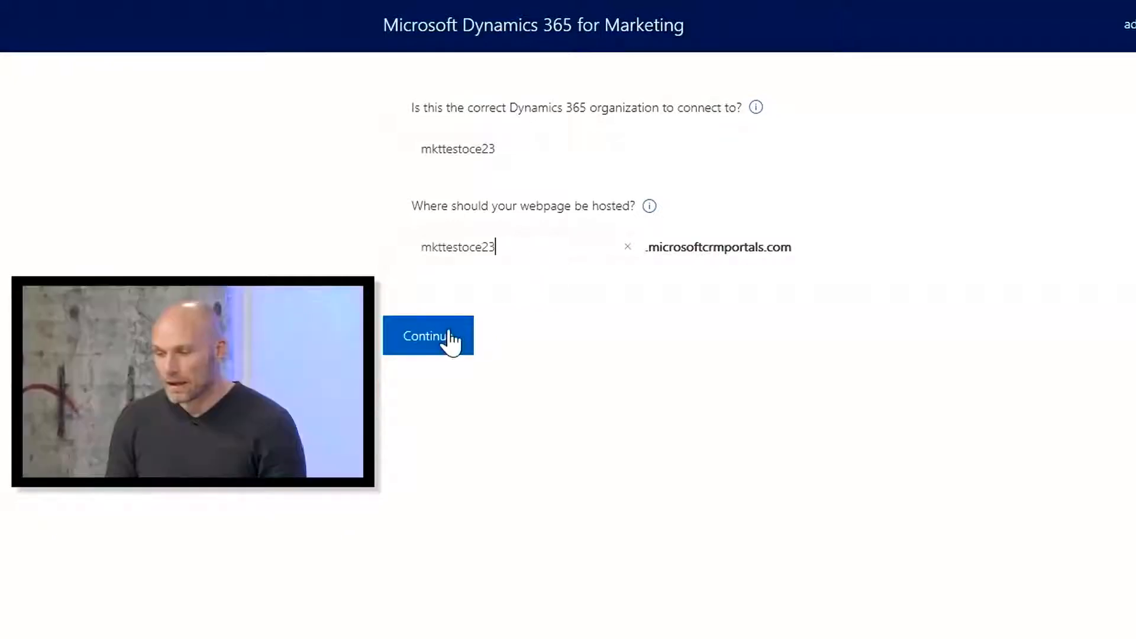
left_click(427, 336)
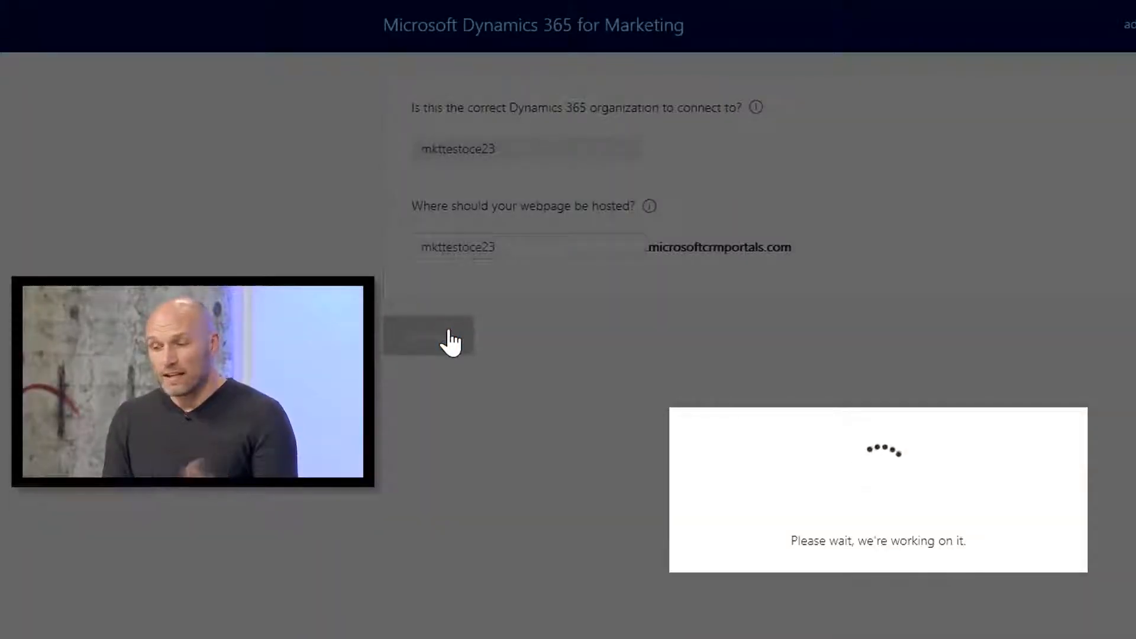
left_click(427, 336)
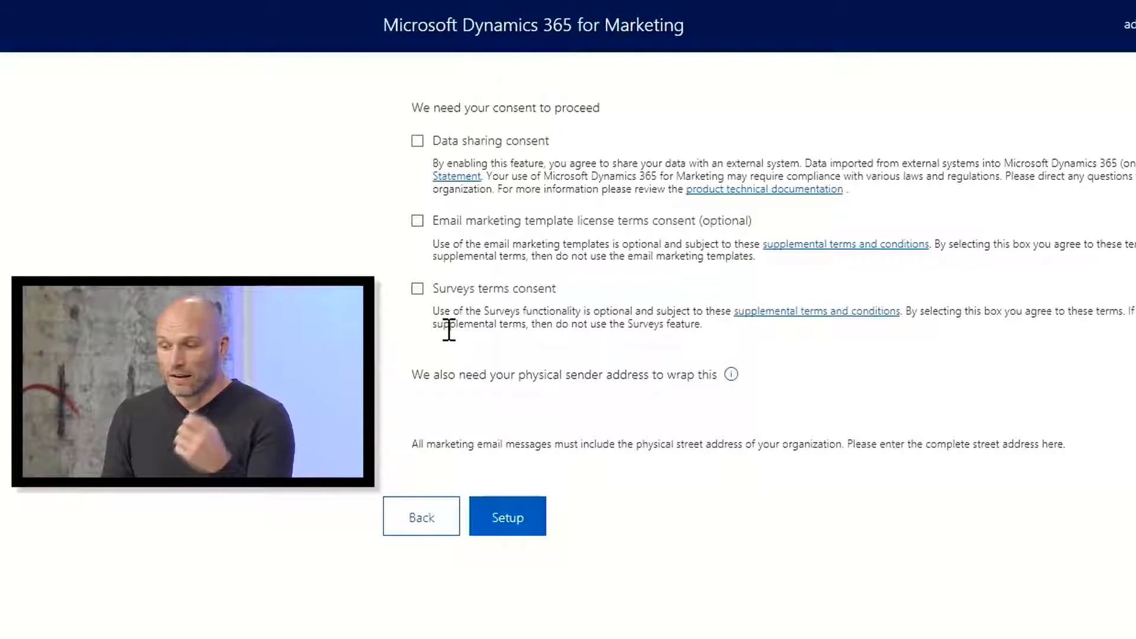
- Accept the data sharing, email template license and surveys consents
left_click(416, 140)
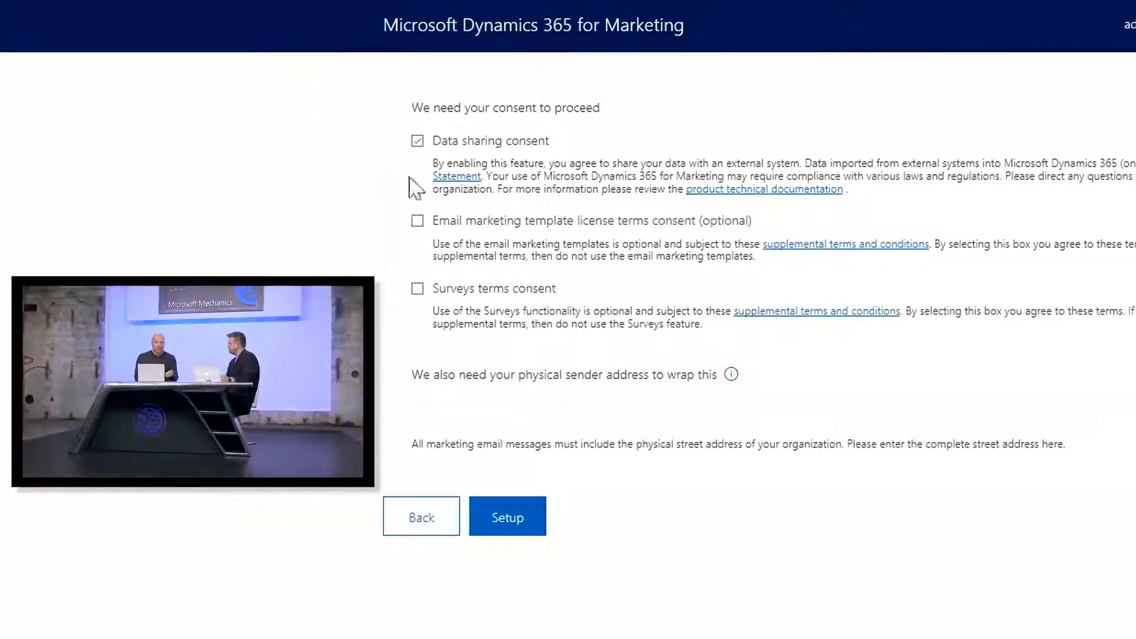
left_click(417, 220)
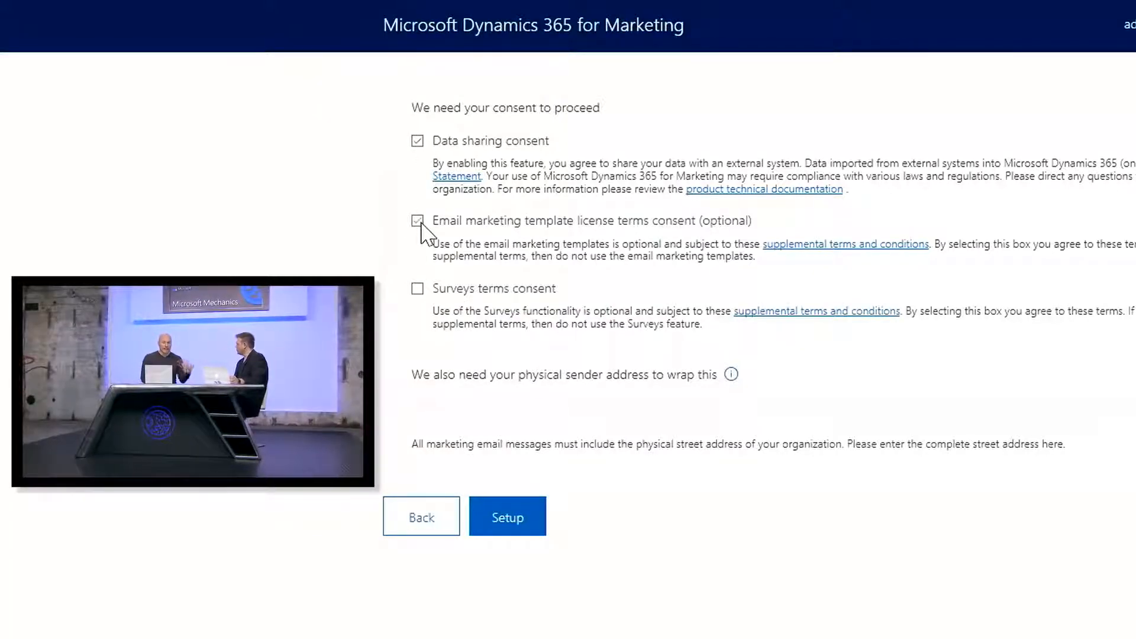
left_click(417, 288)
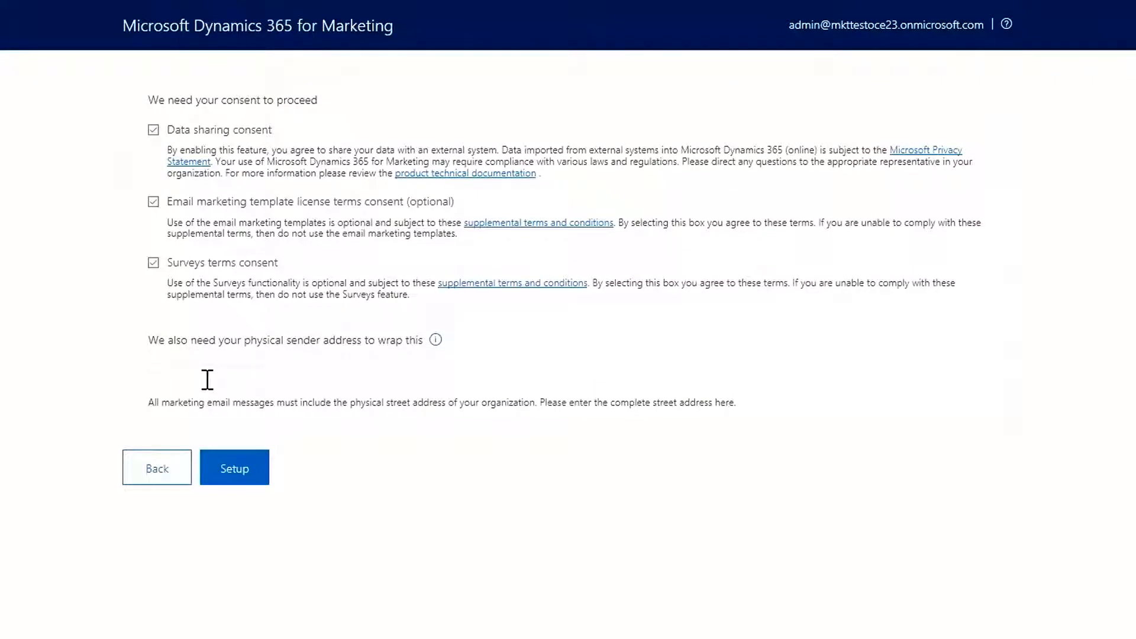
- Enter sender address 'One Microsoft Way, Redmond, WA 98052' and start setup
type("One Microsoft Way, Redmond, WA 98052")
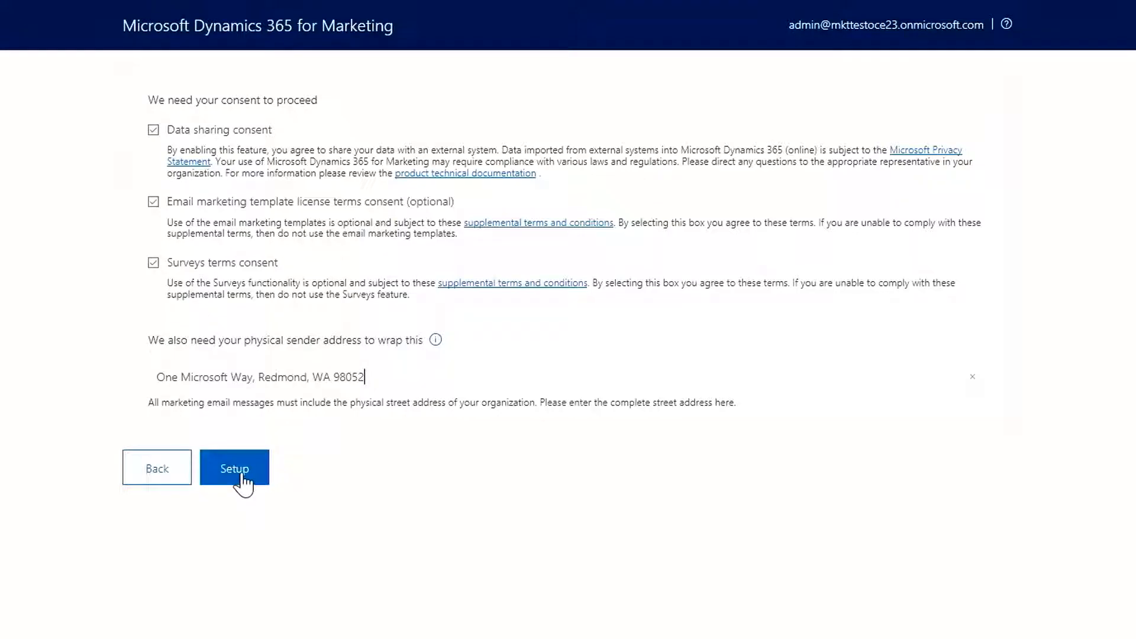
left_click(234, 467)
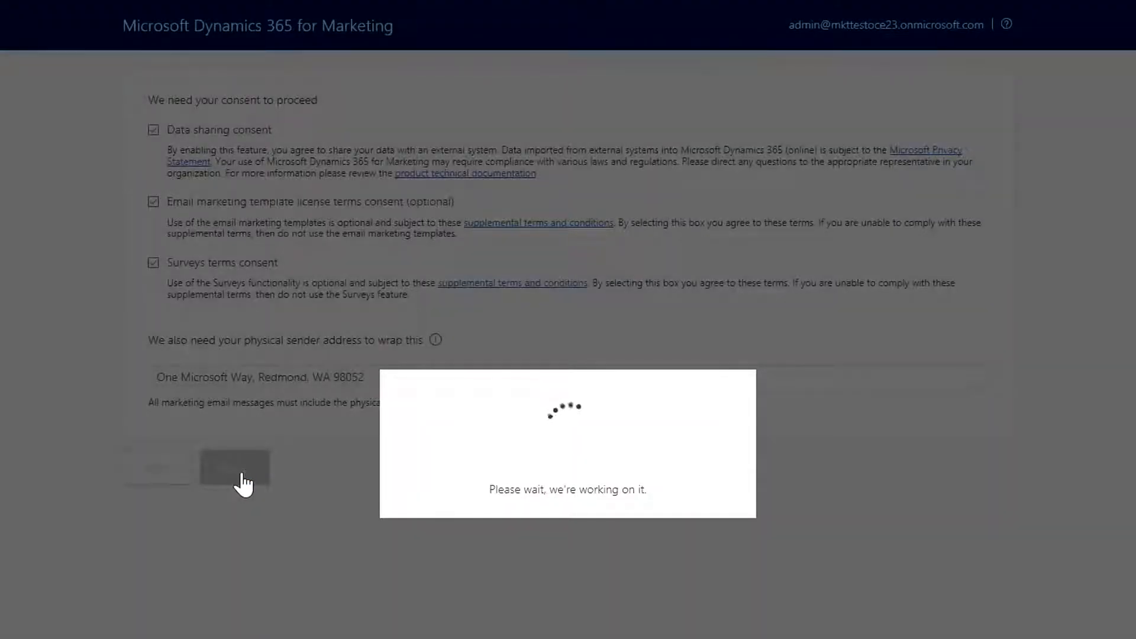
left_click(235, 468)
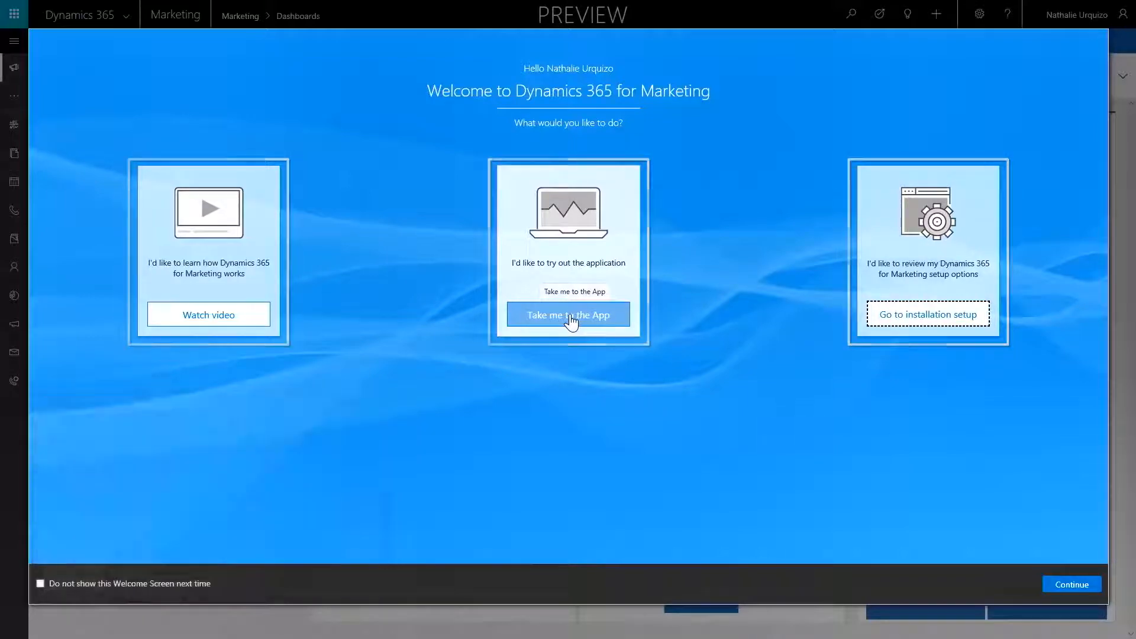
- Choose 'Take me to the App' on the welcome screen
left_click(568, 314)
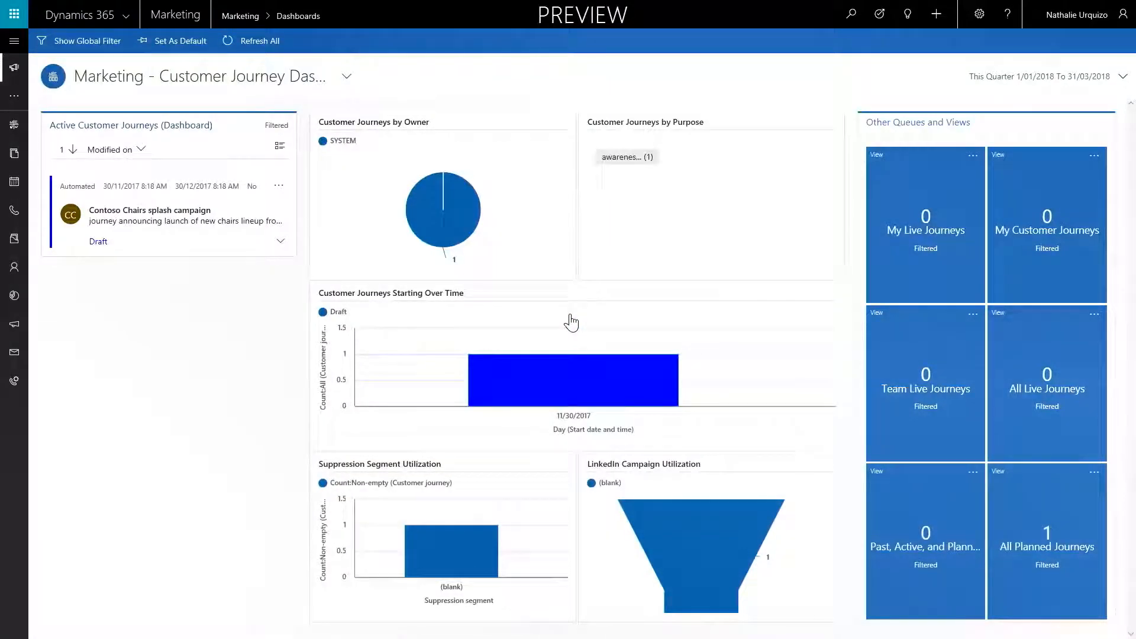